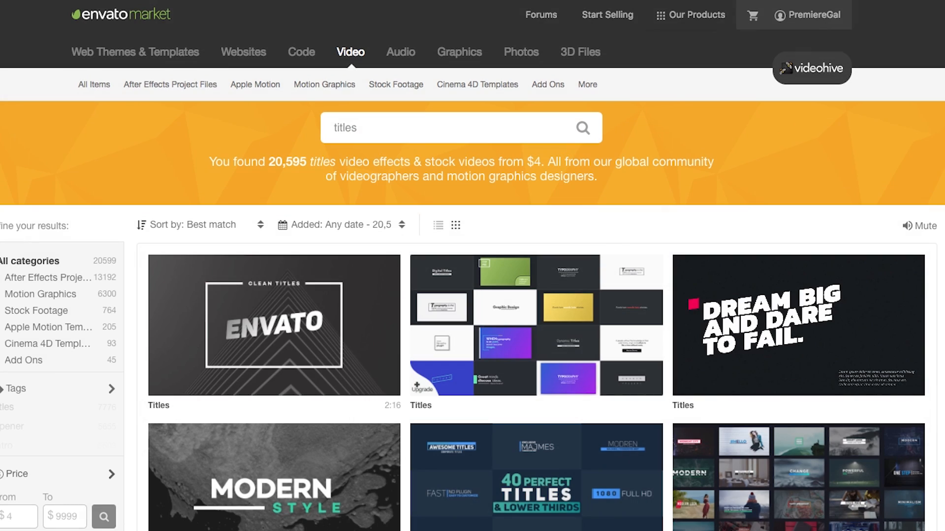
Change the title text to 'Autoresizes to new text' in Essential Graphics
scroll(down, 3)
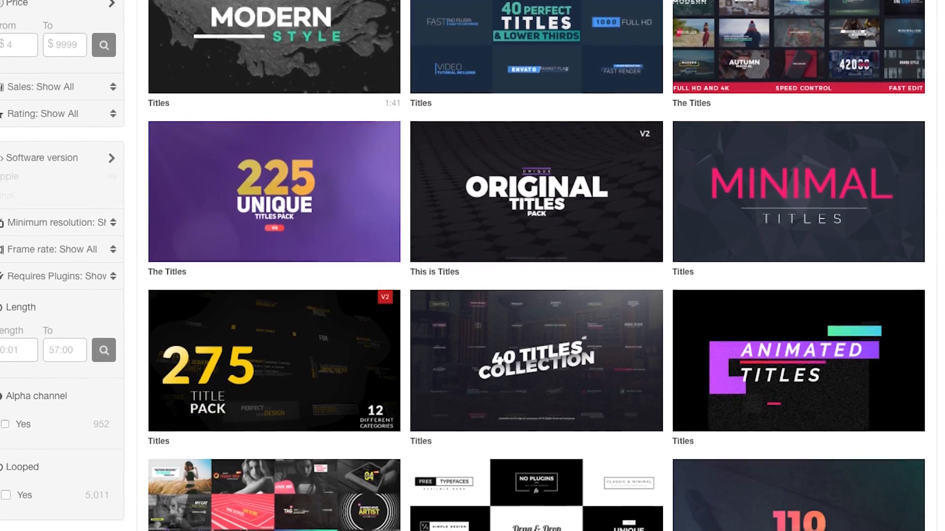
scroll(down, 3)
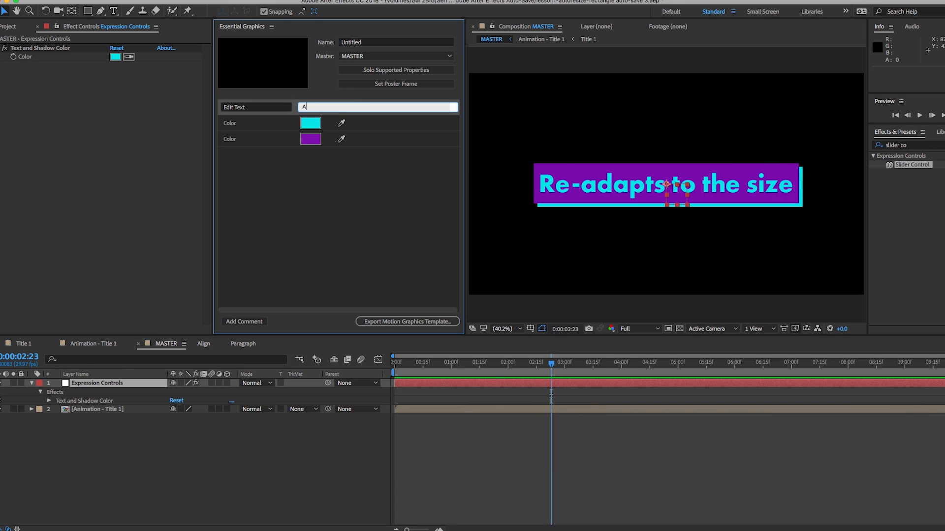
text(Autoresizes to new text)
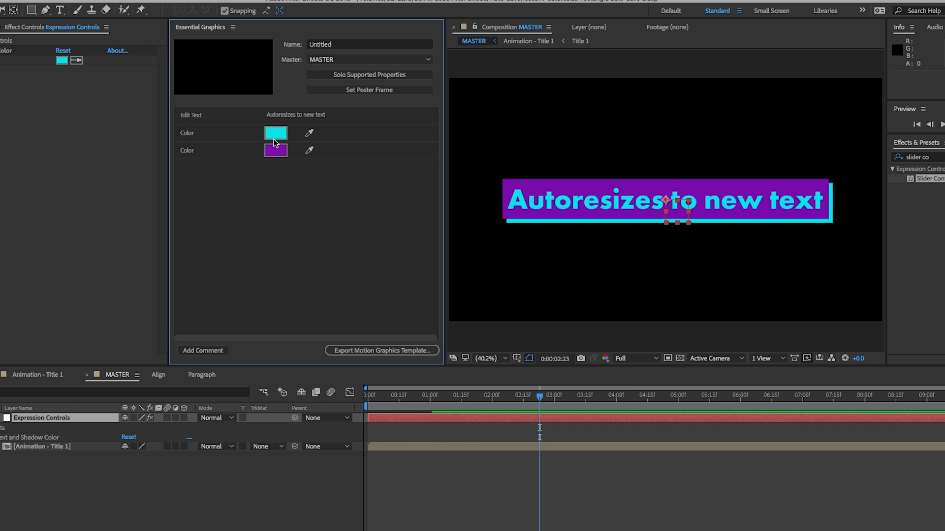
Recolor the title with yellow text and shadow on a blue box
click(275, 133)
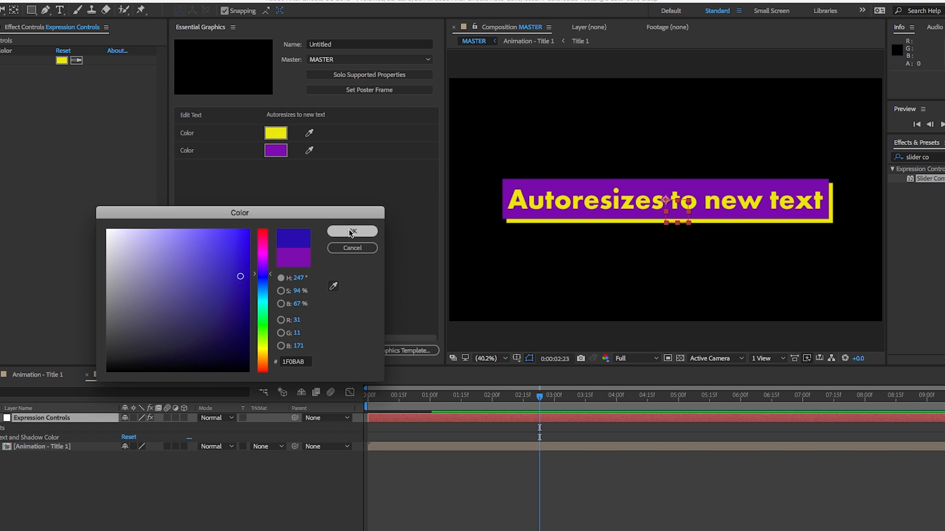
click(352, 231)
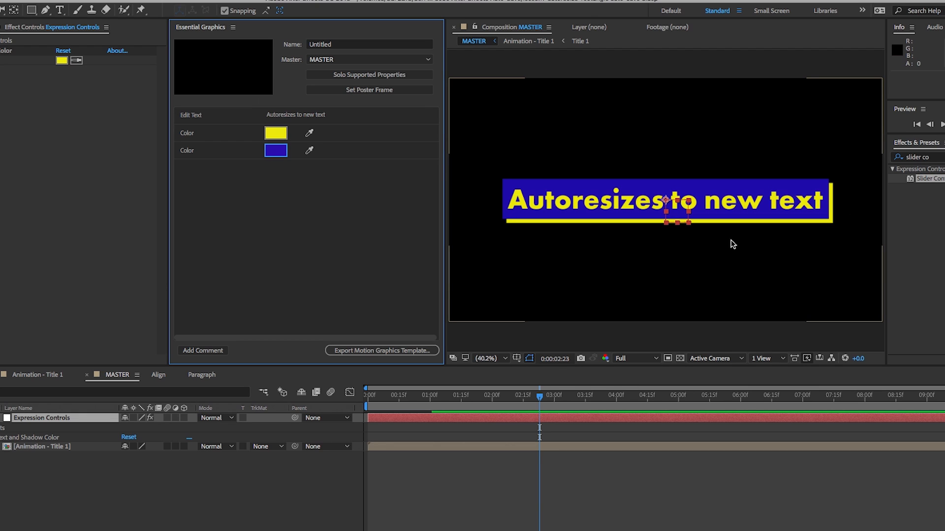
mouse_move(941, 159)
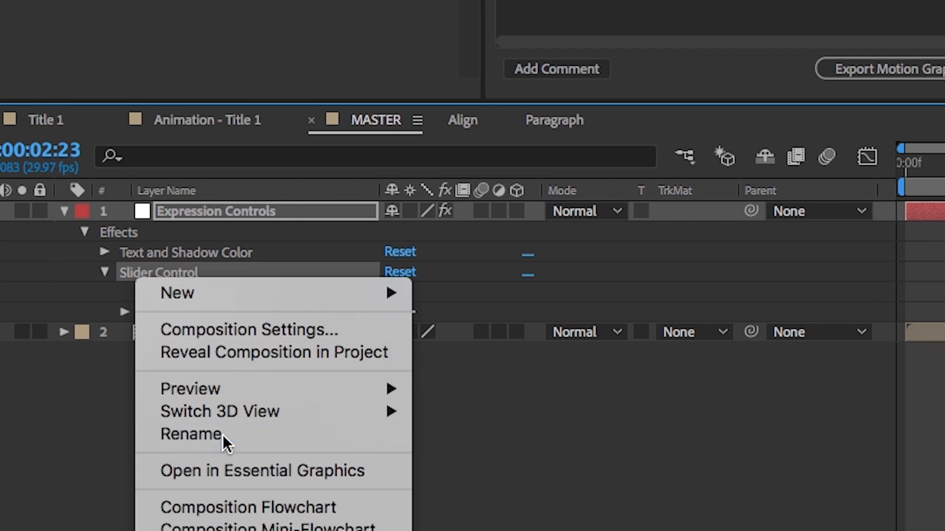
Rename the Slider Control effect on the Expression Controls layer to Scale
click(190, 435)
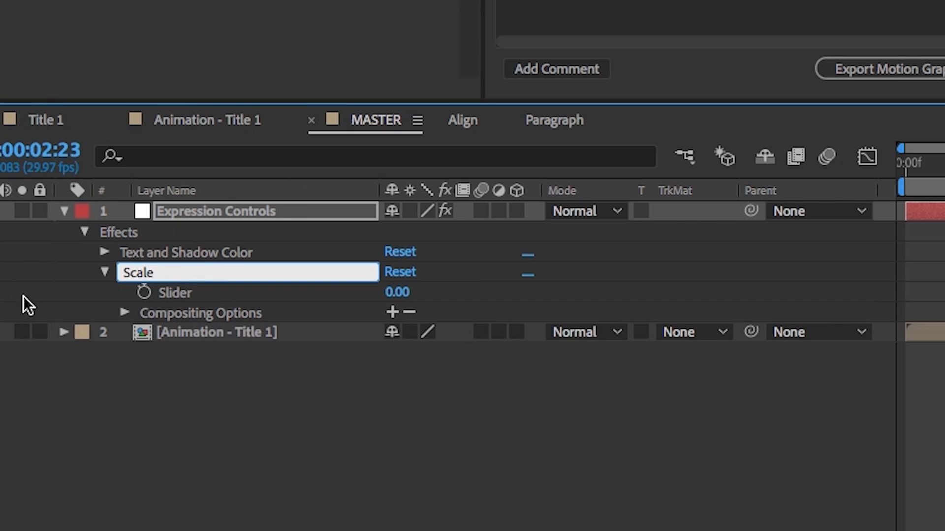
click(63, 333)
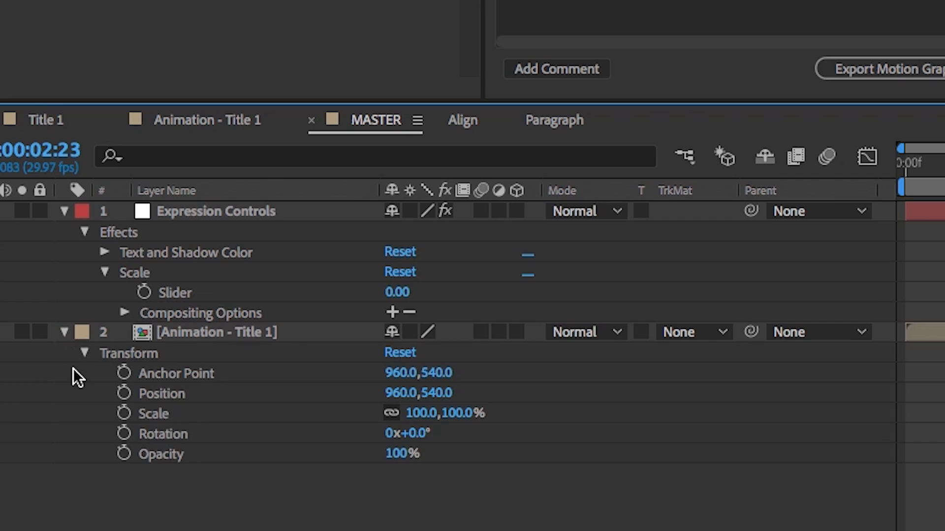
mouse_move(260, 369)
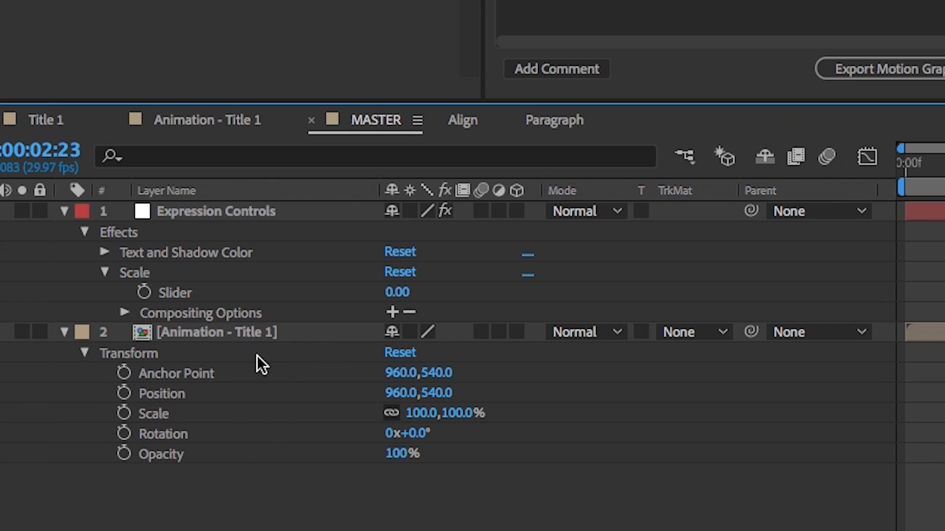
mouse_move(75, 408)
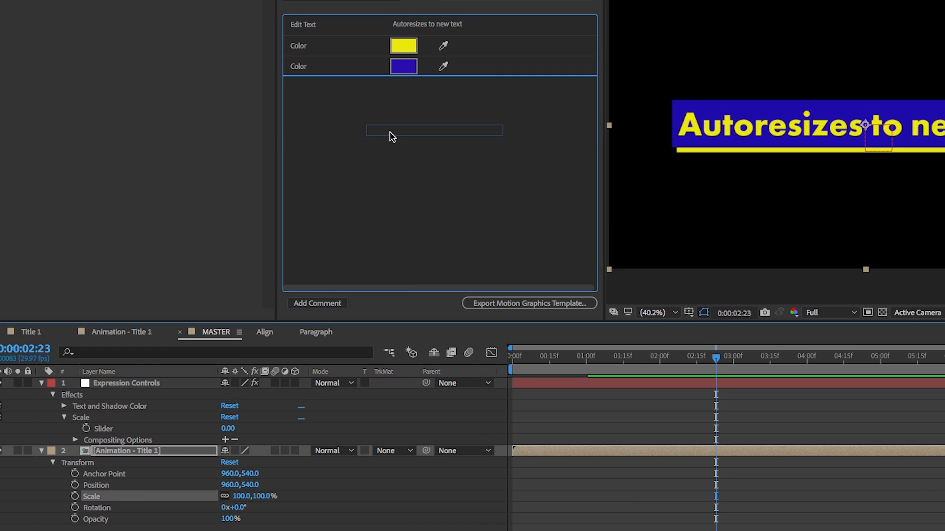
Attempt to add the title layer's Scale property as a control and dismiss the unsupported-property warning
click(528, 303)
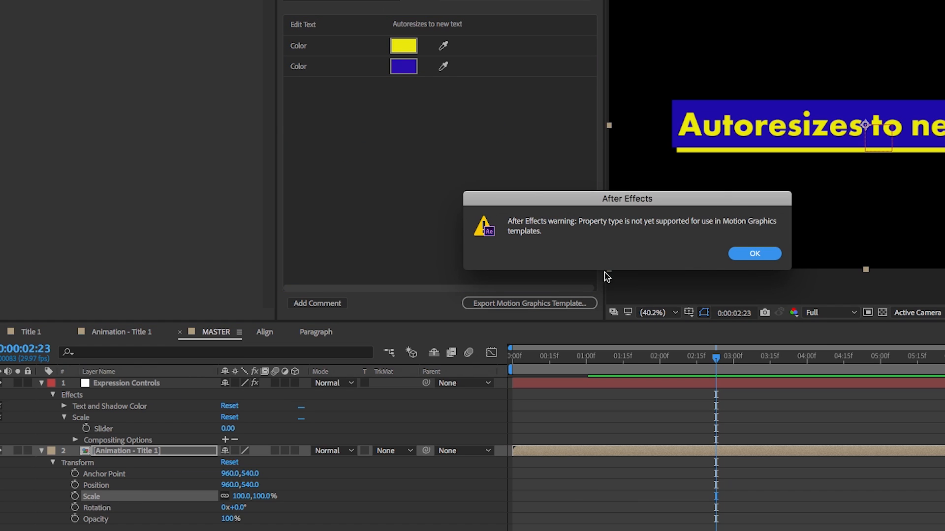
mouse_move(615, 248)
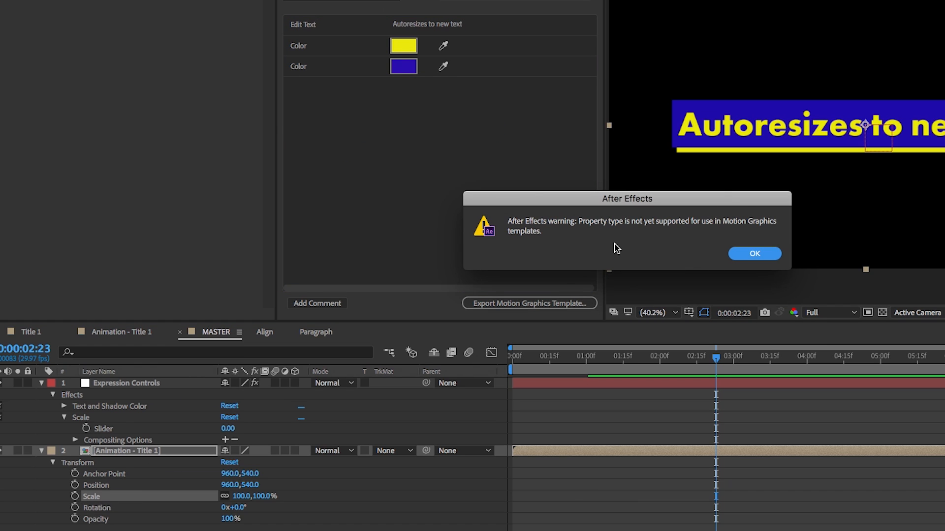
mouse_move(622, 248)
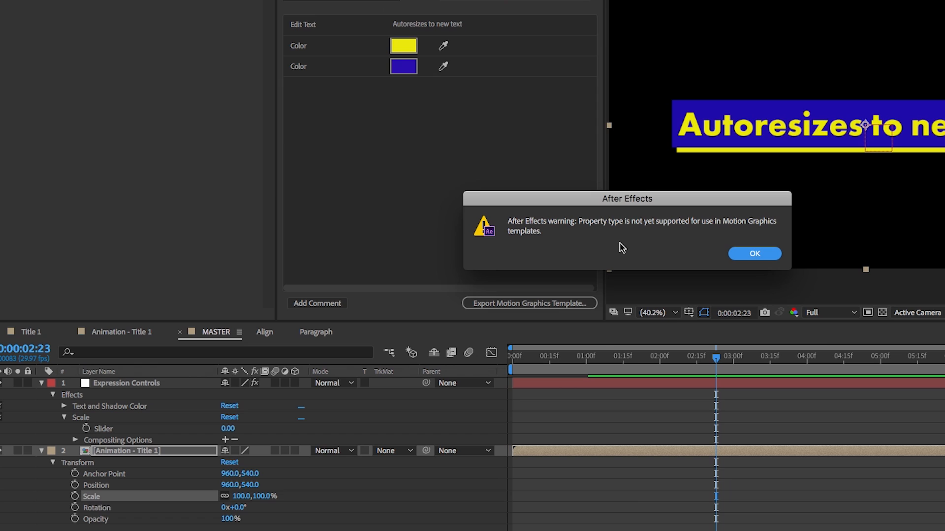
click(754, 254)
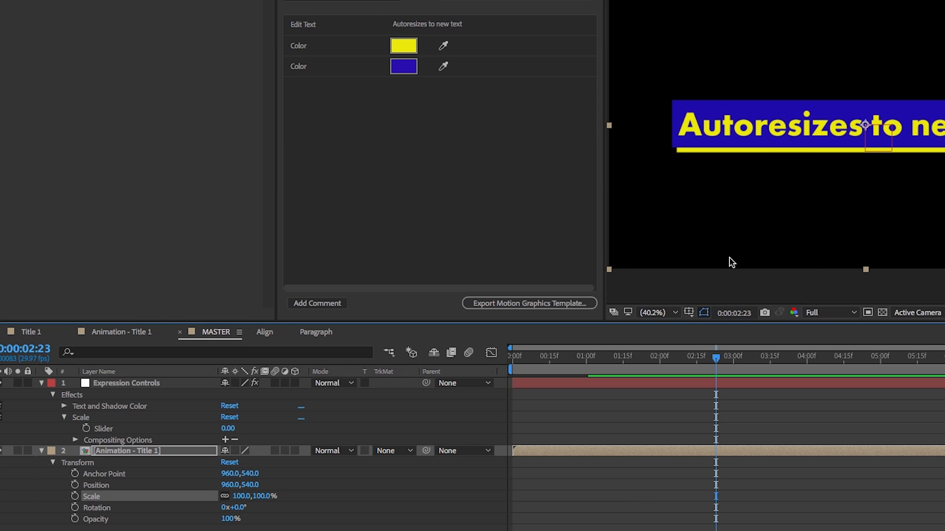
mouse_move(76, 514)
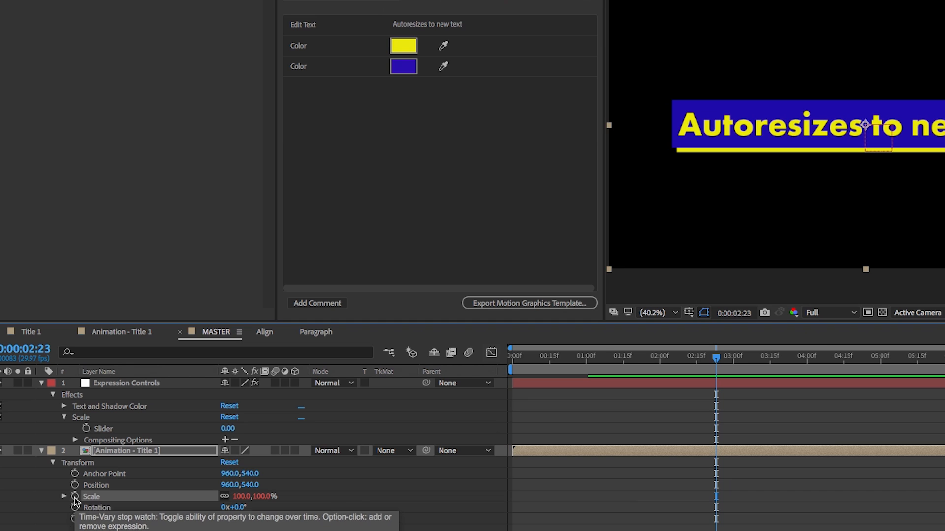
Link the title's scale to the Scale slider by expression and expose it as a control labelled Scale
click(74, 495)
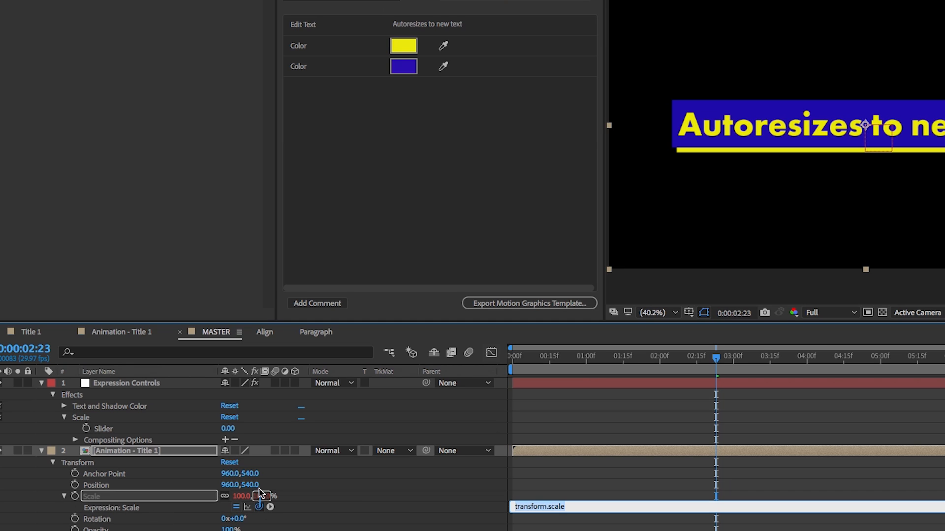
drag(259, 496, 120, 428)
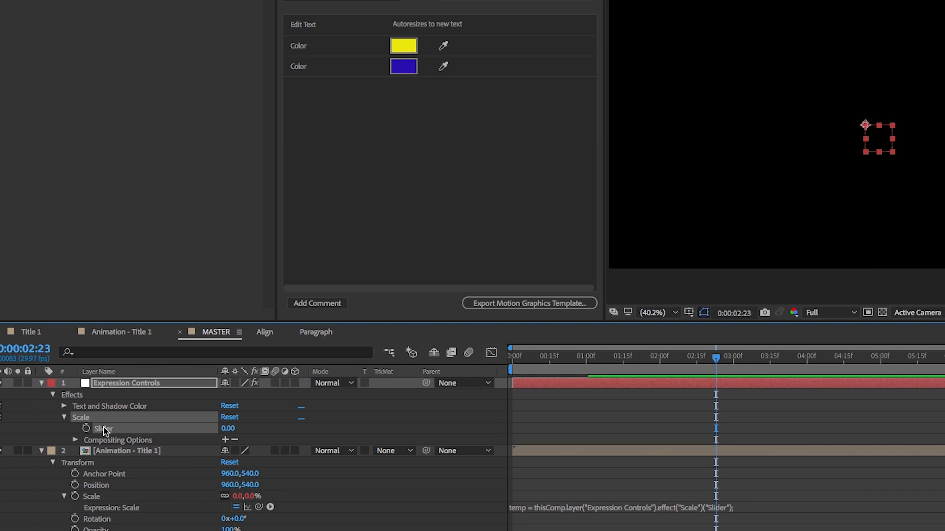
click(99, 429)
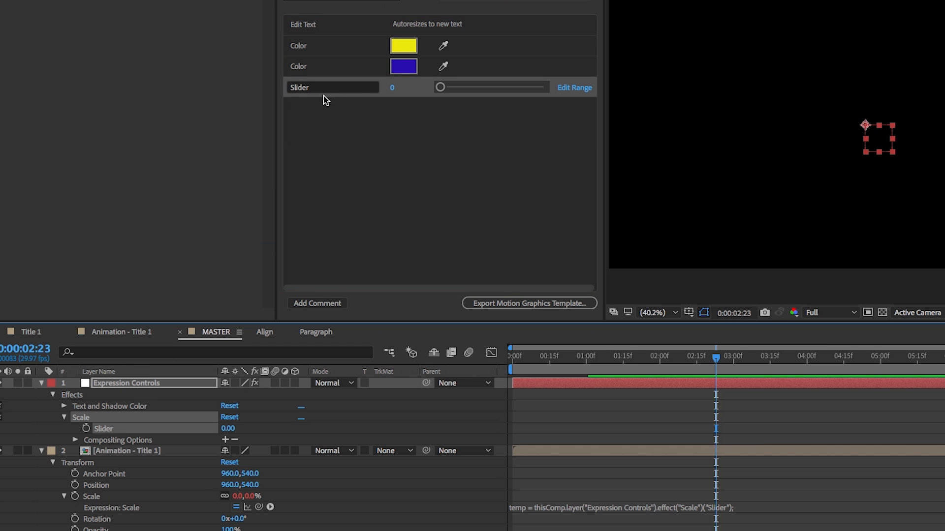
text(Scal)
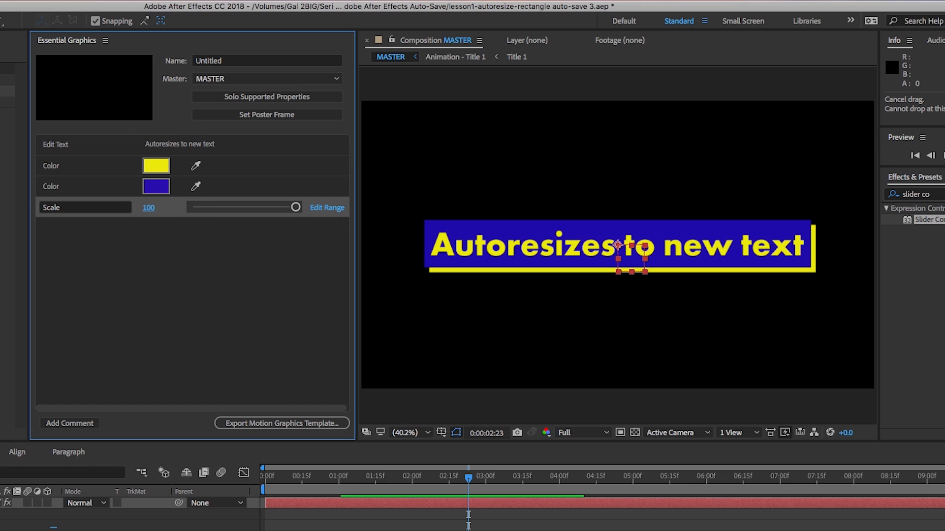
Test the Scale control shrinking and restoring the title, then confirm a 0–150 slider range
drag(296, 207, 283, 207)
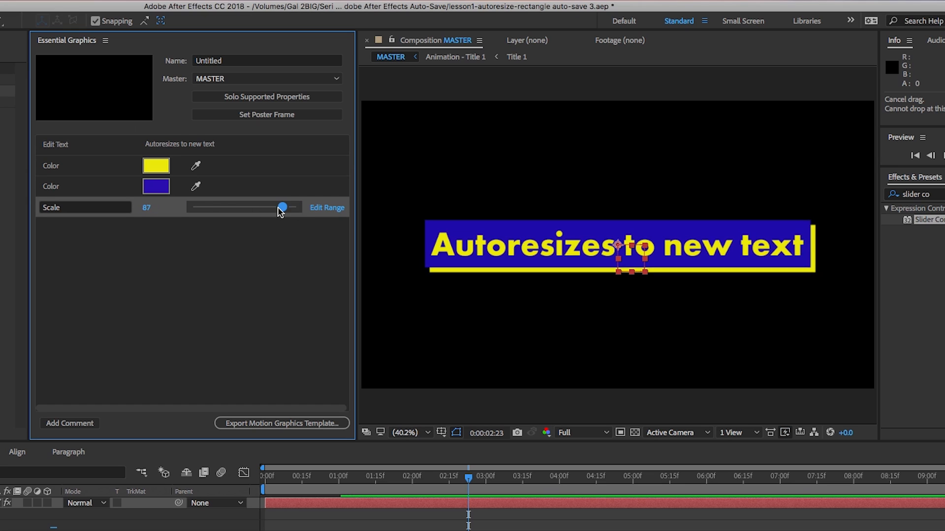
drag(282, 207, 238, 206)
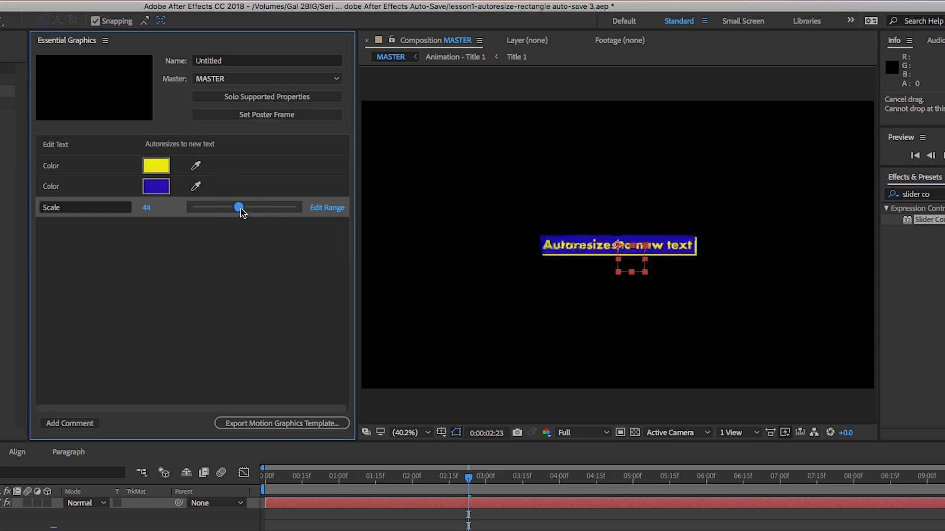
drag(238, 207, 295, 207)
text(150)
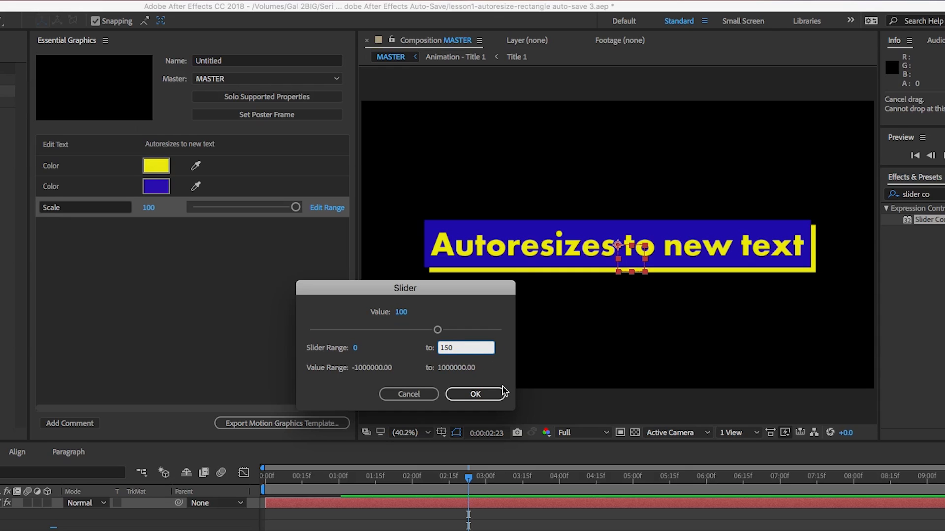
click(475, 393)
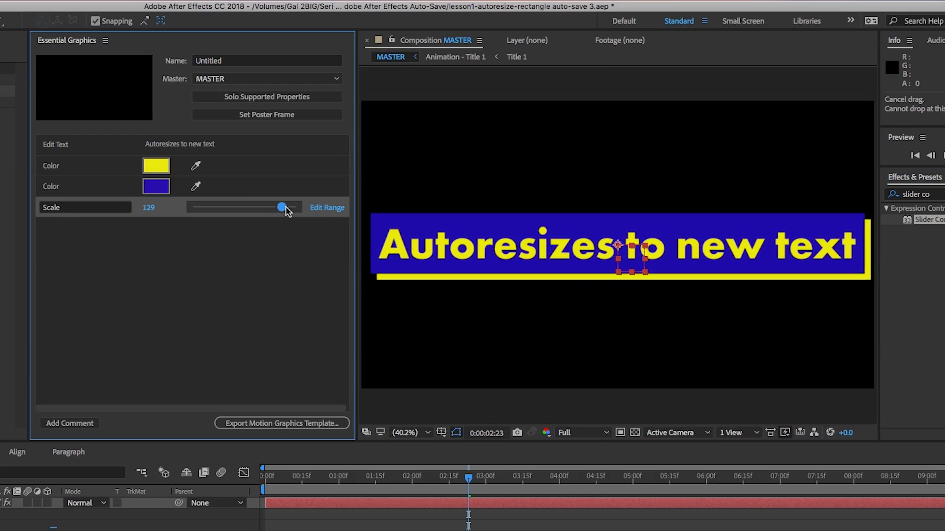
Scrub the Scale control larger and smaller, settling back at 100
drag(280, 207, 284, 208)
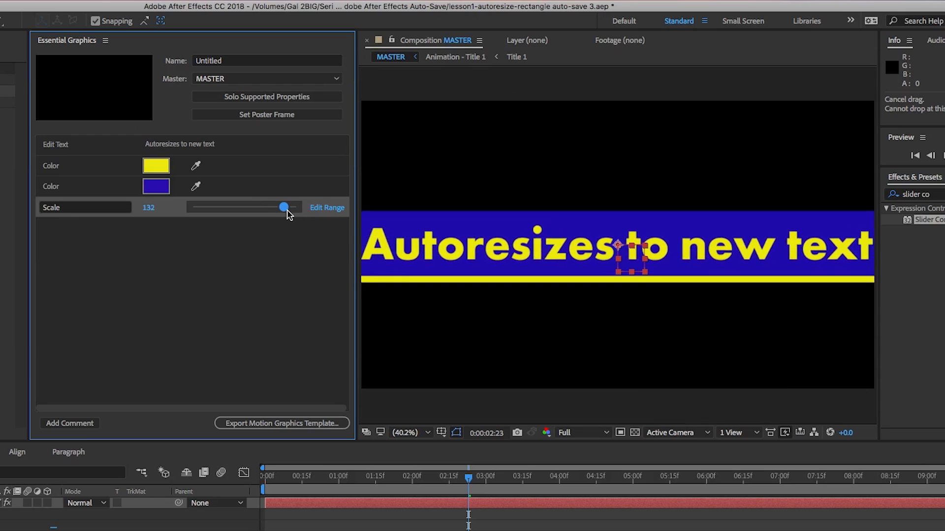
drag(283, 208, 245, 207)
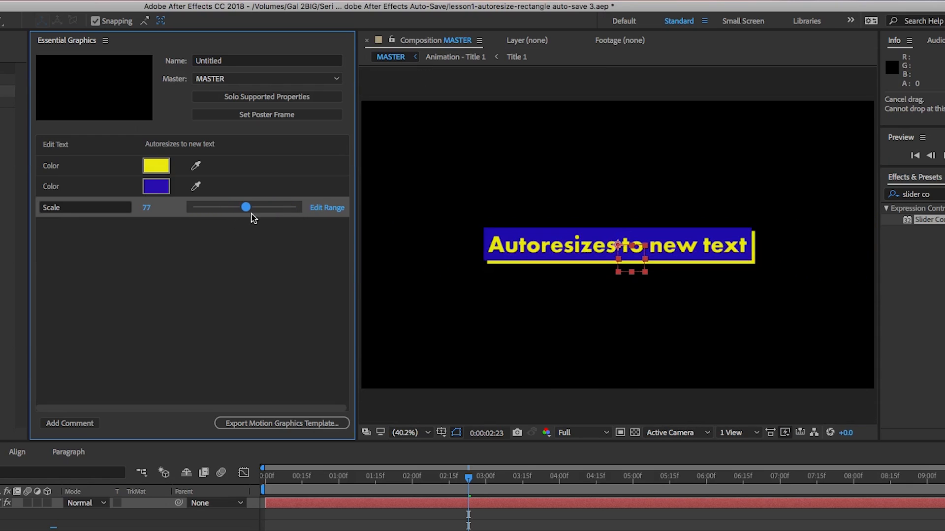
drag(245, 208, 261, 208)
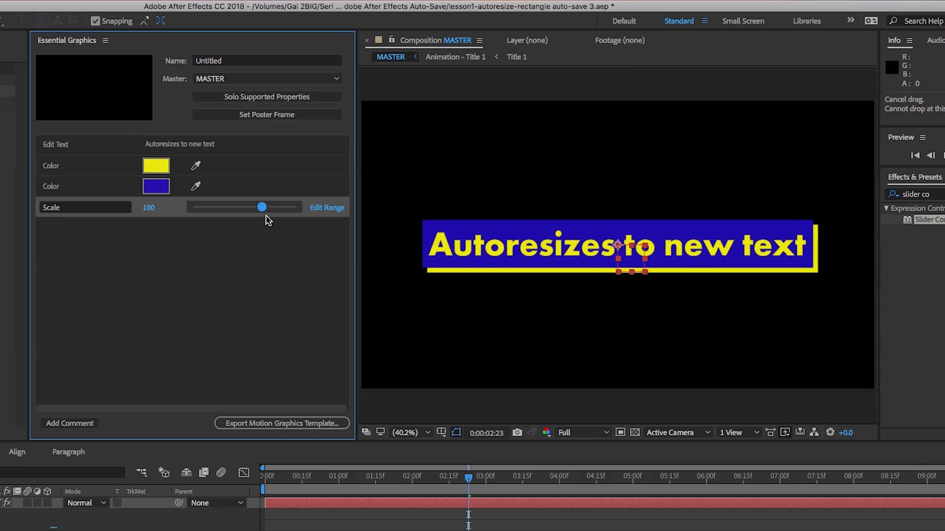
drag(262, 207, 234, 208)
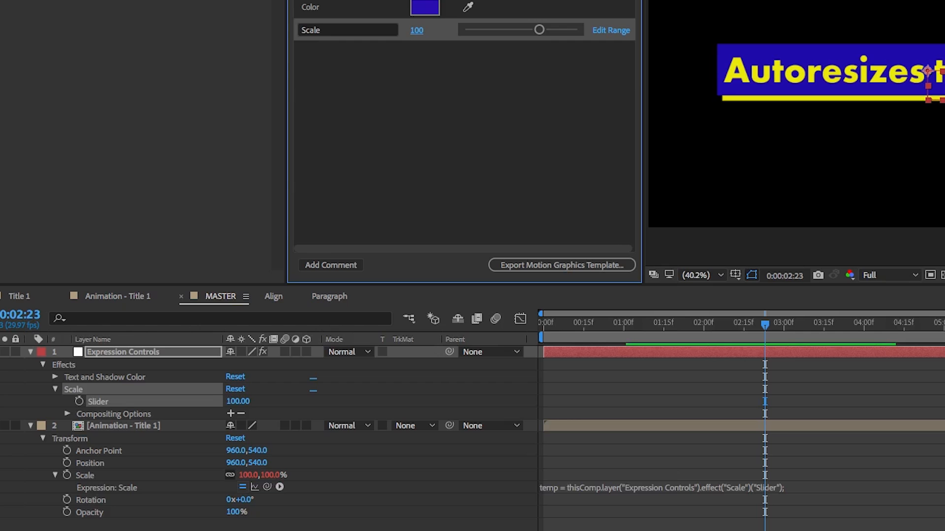
click(123, 425)
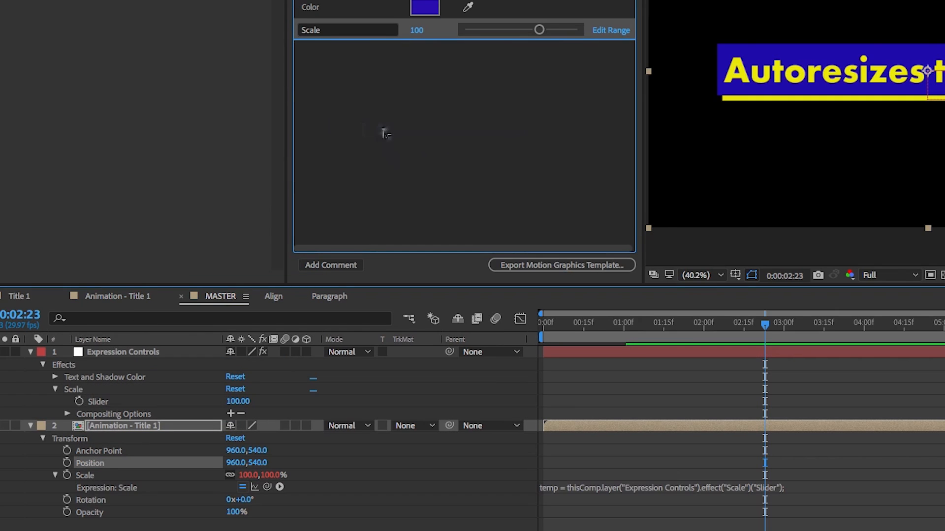
click(561, 266)
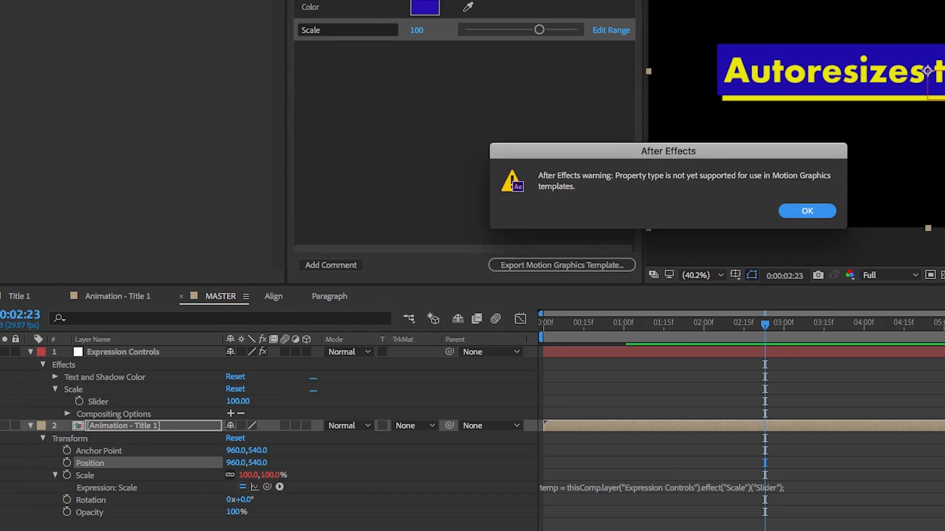
click(807, 210)
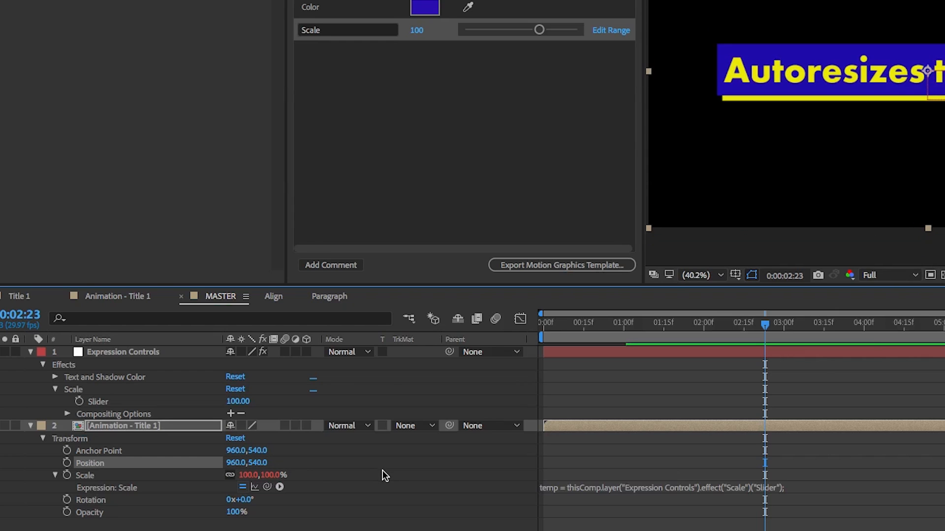
mouse_move(740, 298)
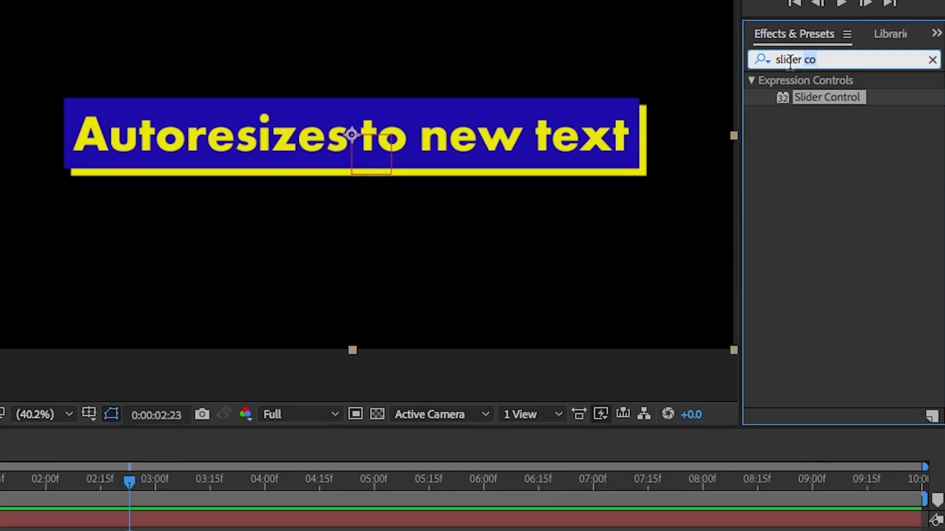
Apply the Separate XYZ Position effect to the title and reveal its properties
text(sep)
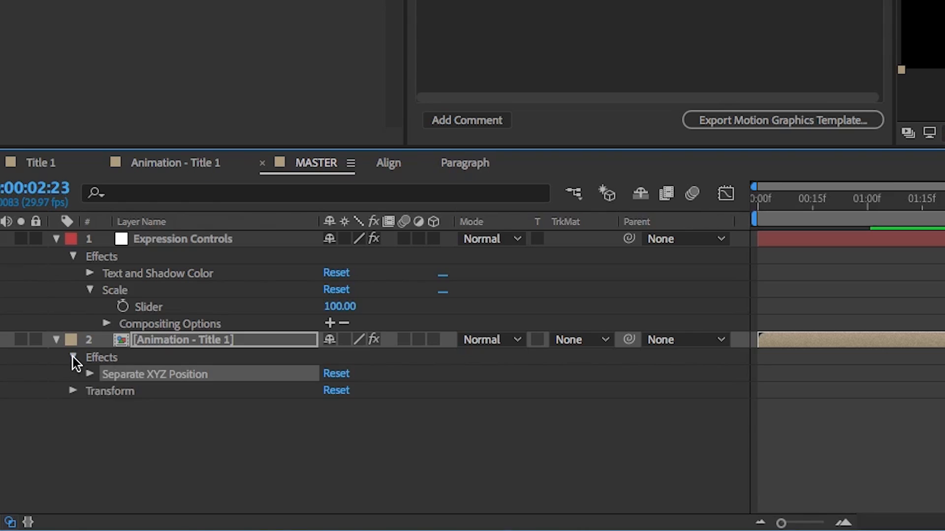
click(90, 373)
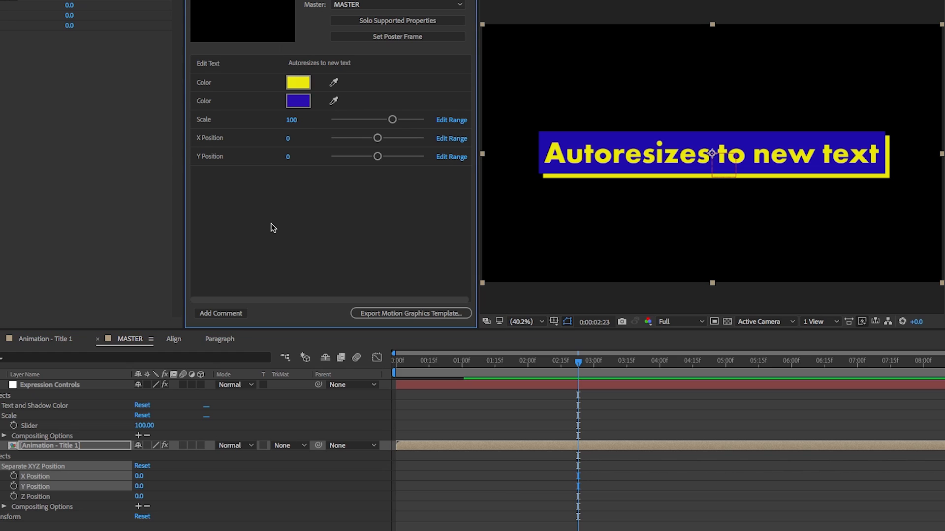
Test the new X and Y Position controls by nudging the title horizontally and down
drag(376, 137, 400, 138)
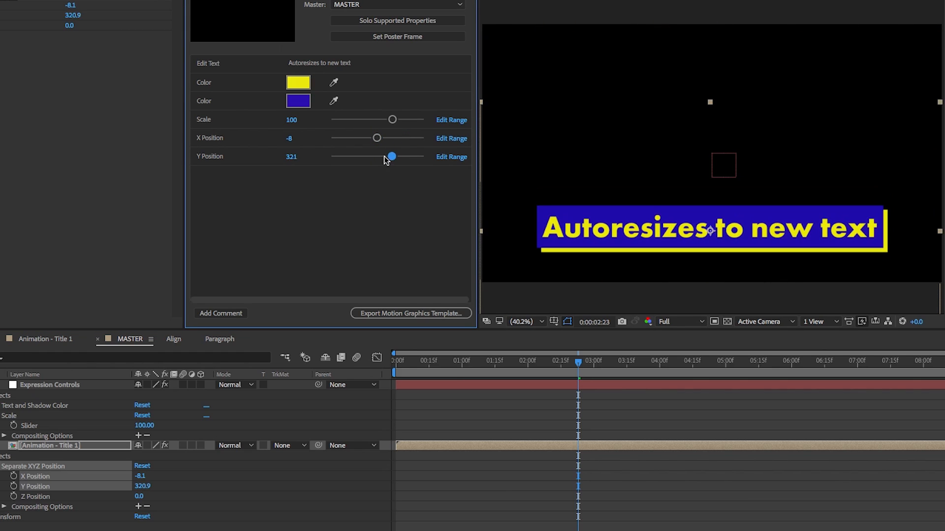
drag(393, 157, 383, 156)
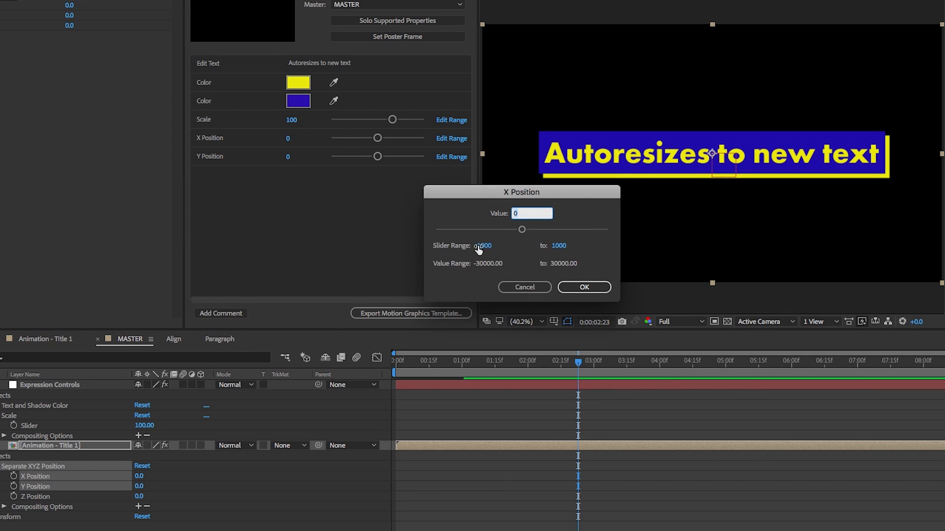
Set the X Position slider range to -1920 to 1920
text(-1920)
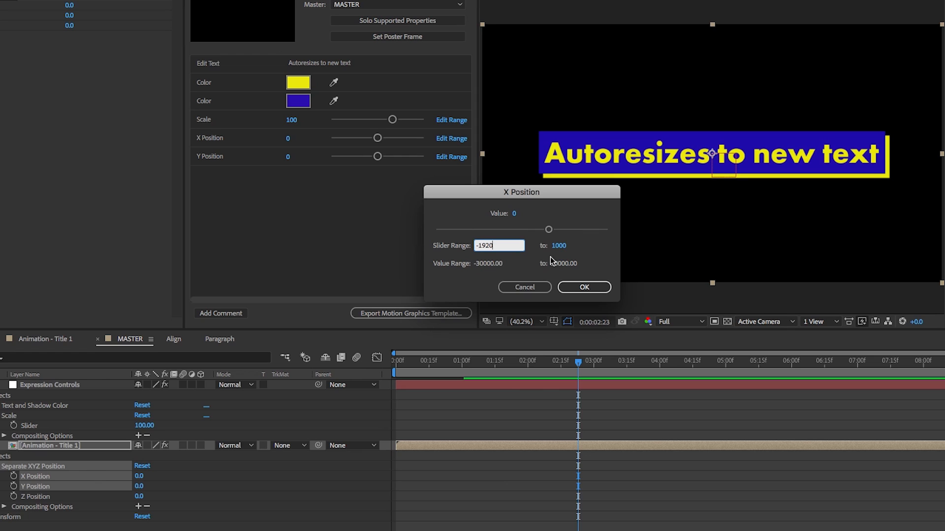
text(1920)
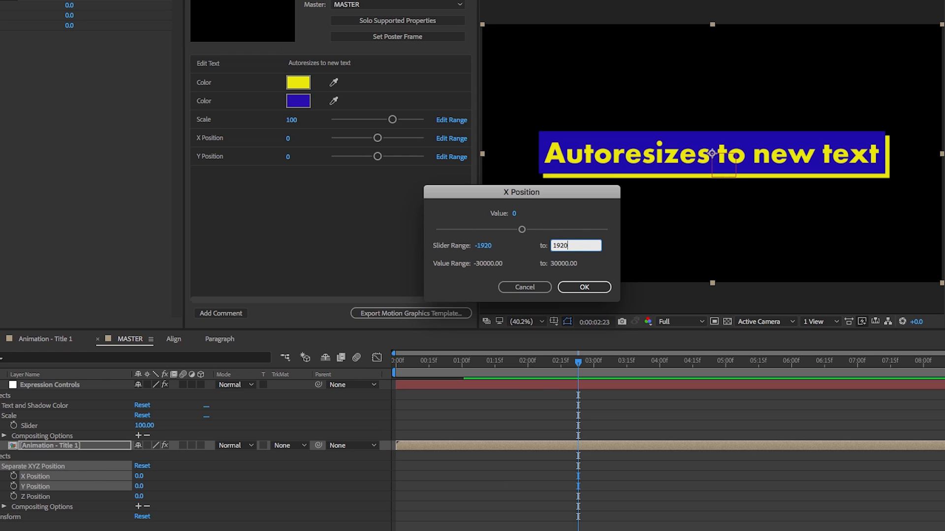
click(584, 287)
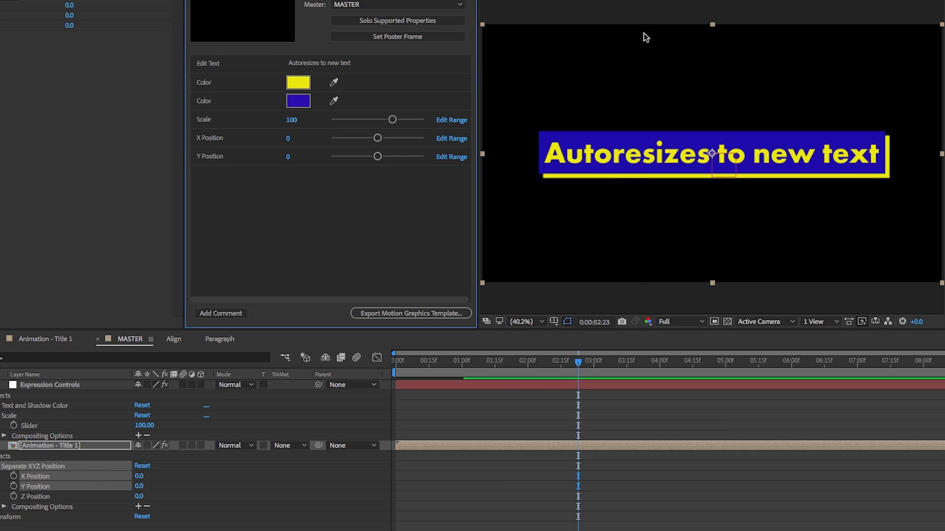
Set the Y Position slider range to -1080 to 1080
click(451, 156)
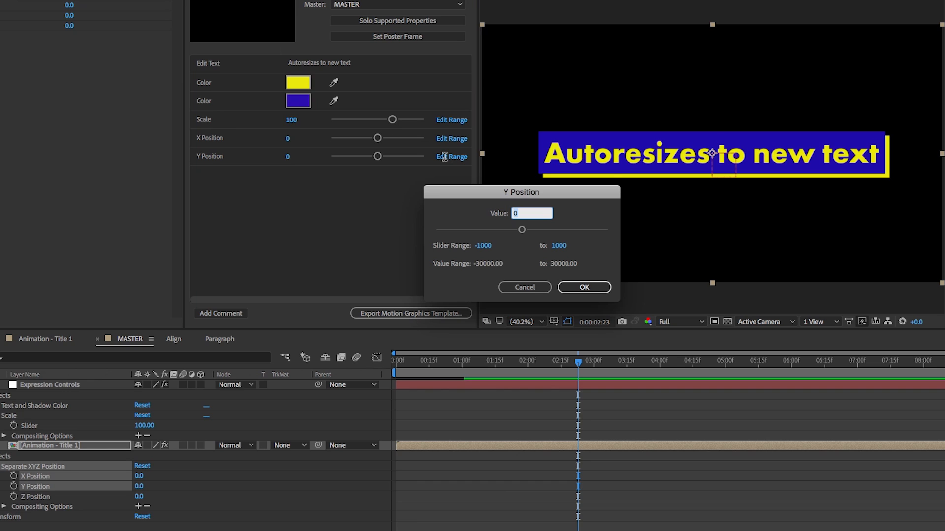
click(498, 246)
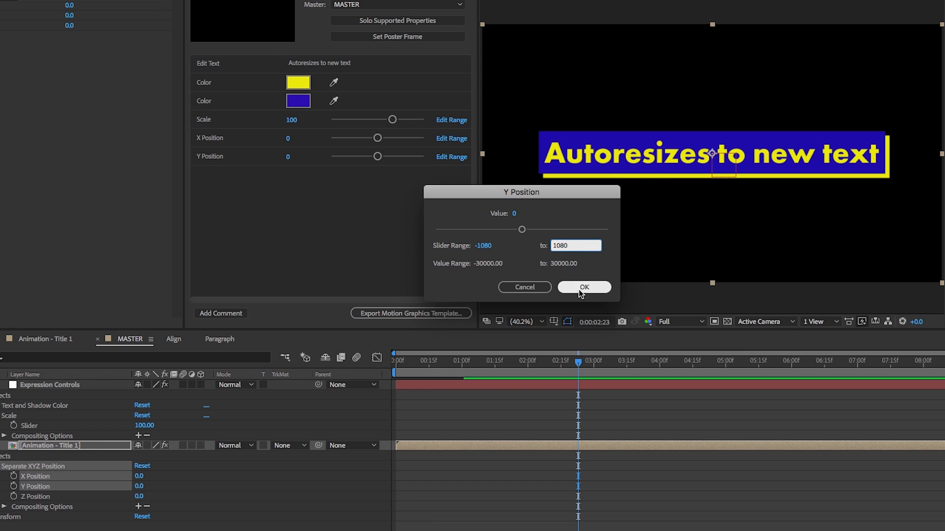
click(584, 288)
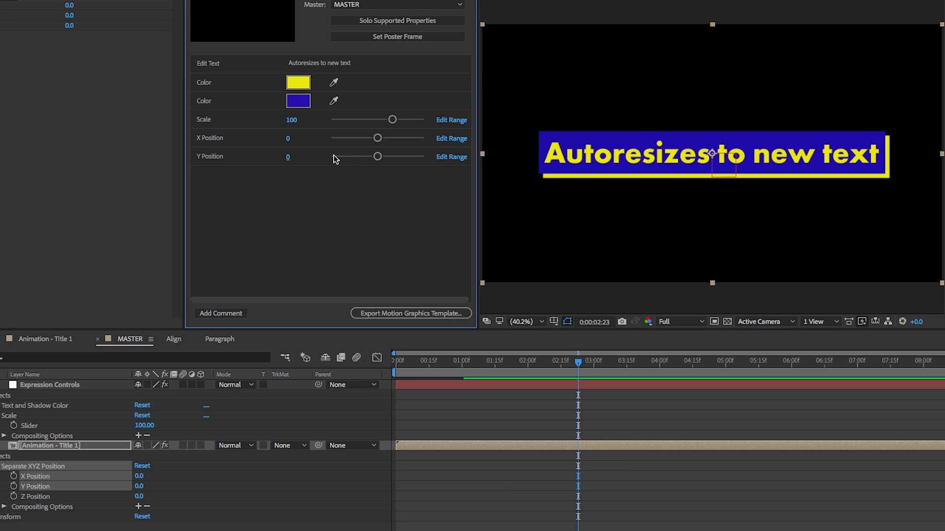
mouse_move(343, 215)
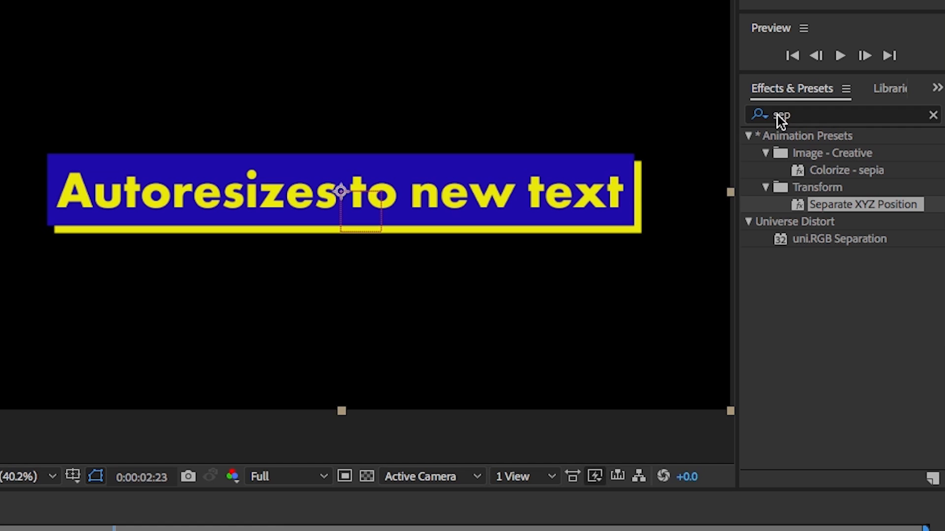
Search Effects & Presets for 'checkbox' to find the Checkbox Control effect
text(checkbo)
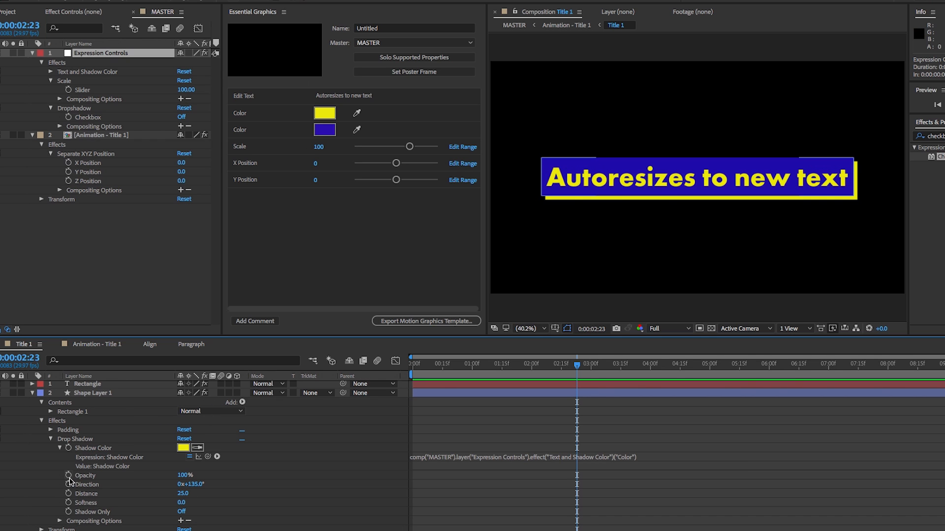
mouse_move(57, 482)
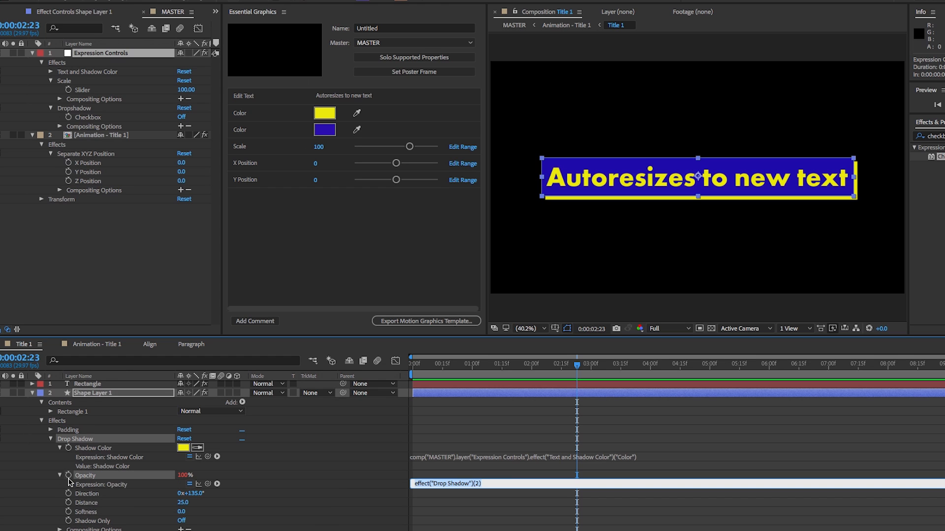
mouse_move(104, 487)
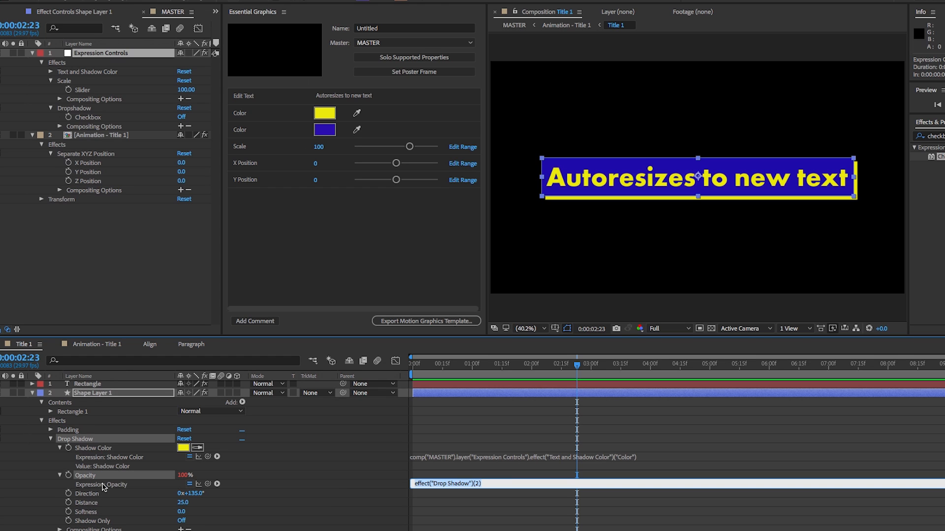
mouse_move(156, 498)
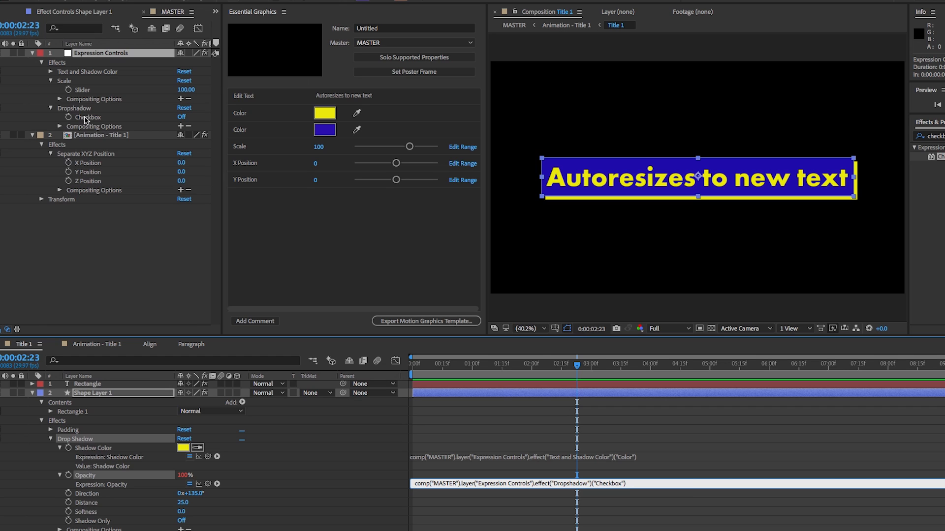
mouse_move(137, 137)
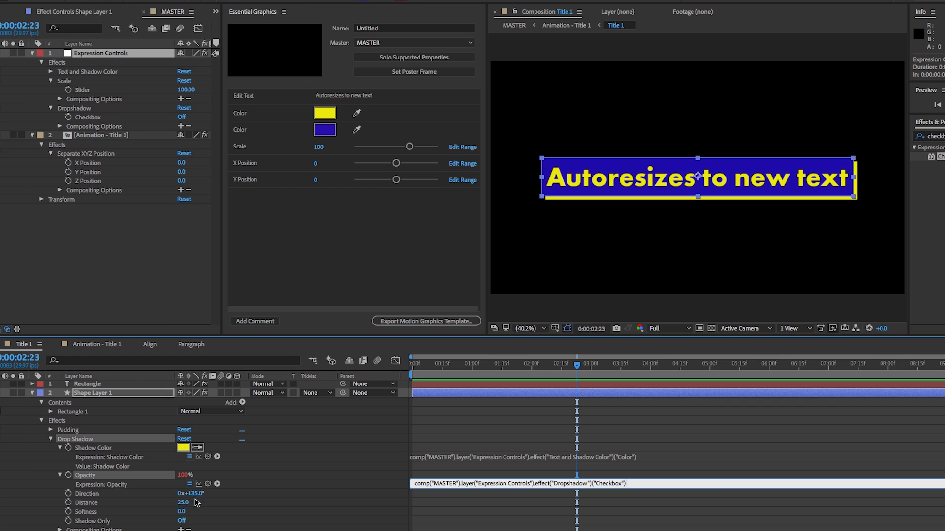
mouse_move(217, 475)
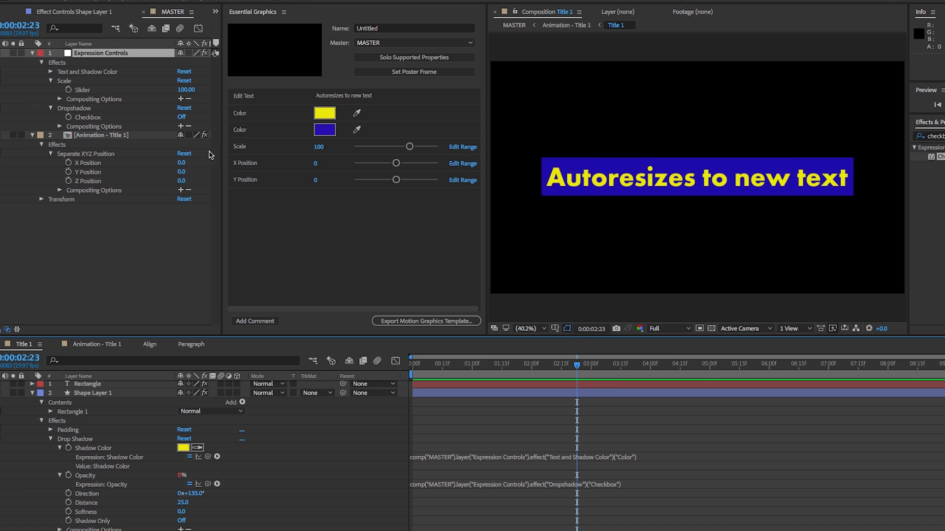
mouse_move(318, 335)
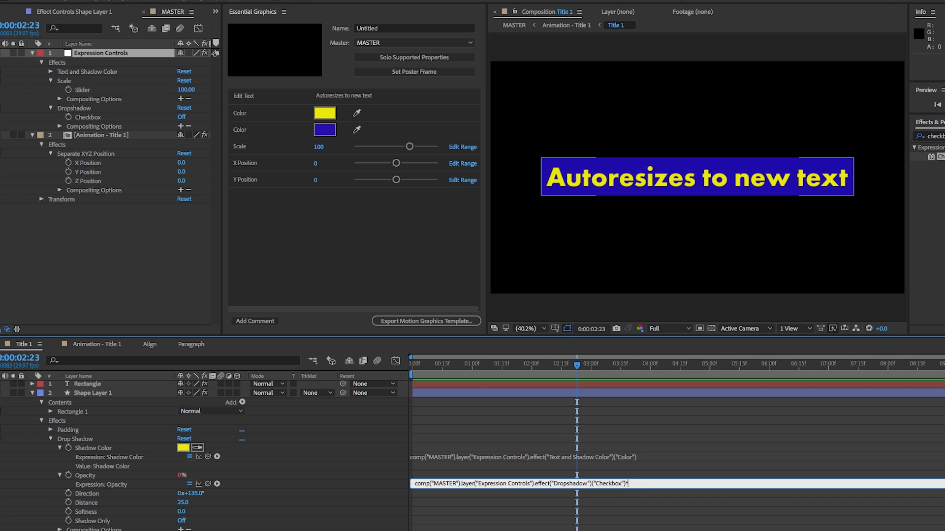
Multiply the Dropshadow checkbox expression by 100 to drive the shadow opacity
text(*100)
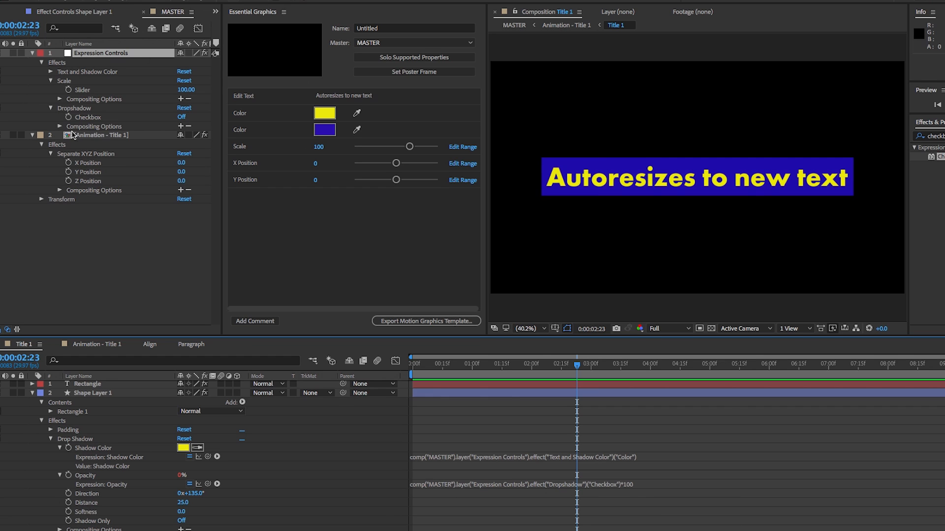
Expose the Dropshadow checkbox as a control and toggle it, leaving the shadow on
click(87, 116)
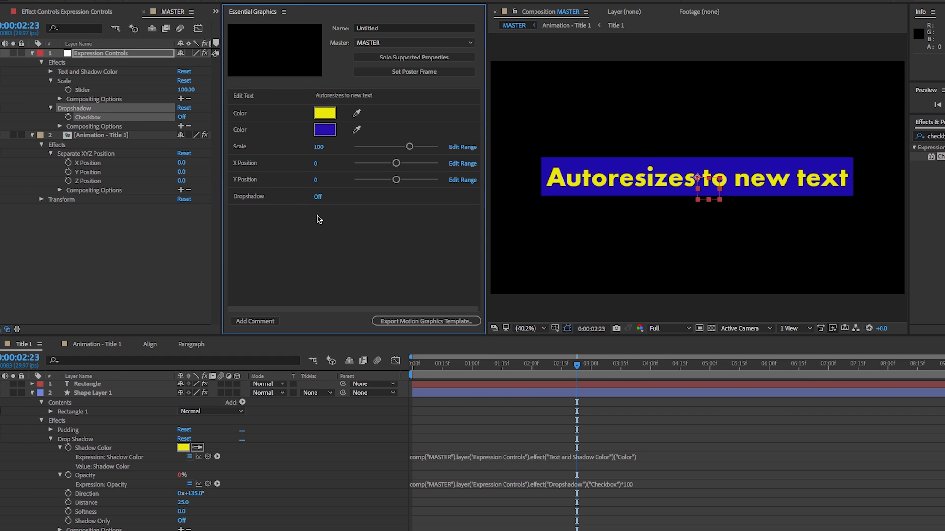
mouse_move(318, 198)
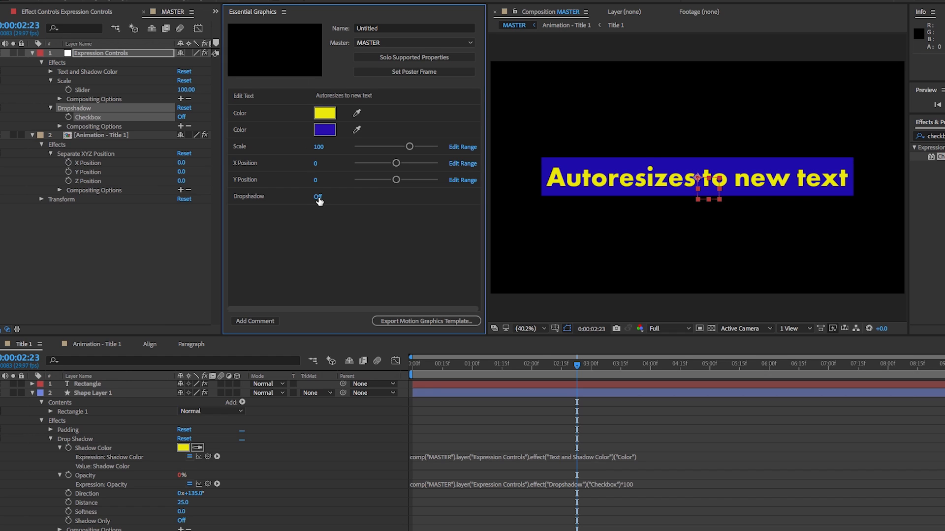
click(317, 196)
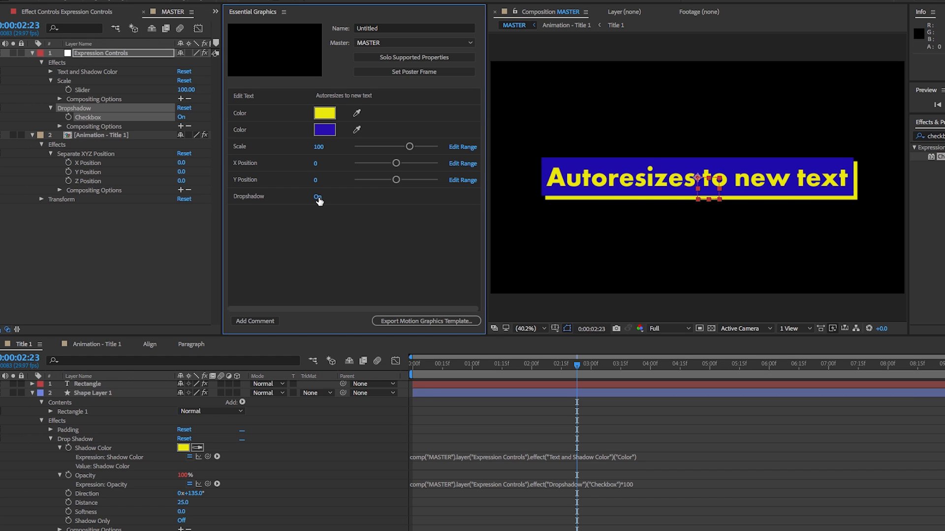
click(317, 197)
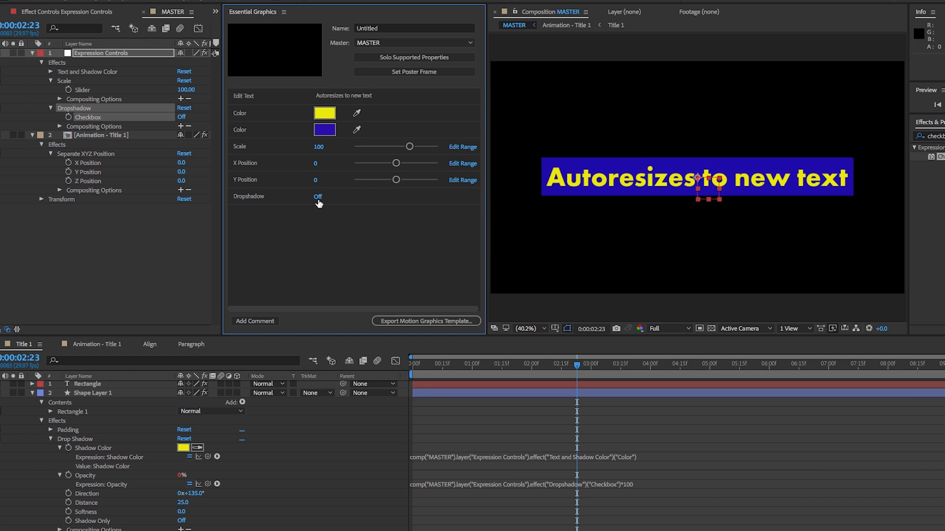
click(316, 196)
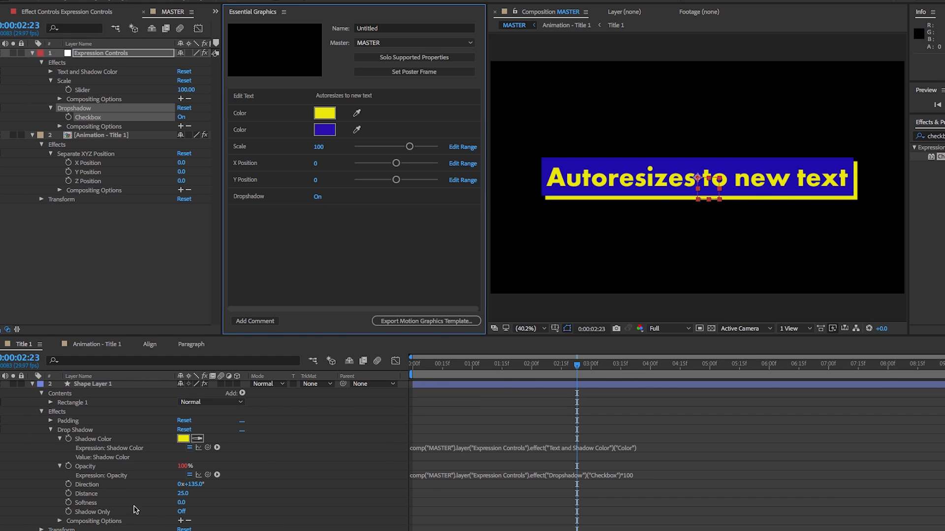
mouse_move(101, 490)
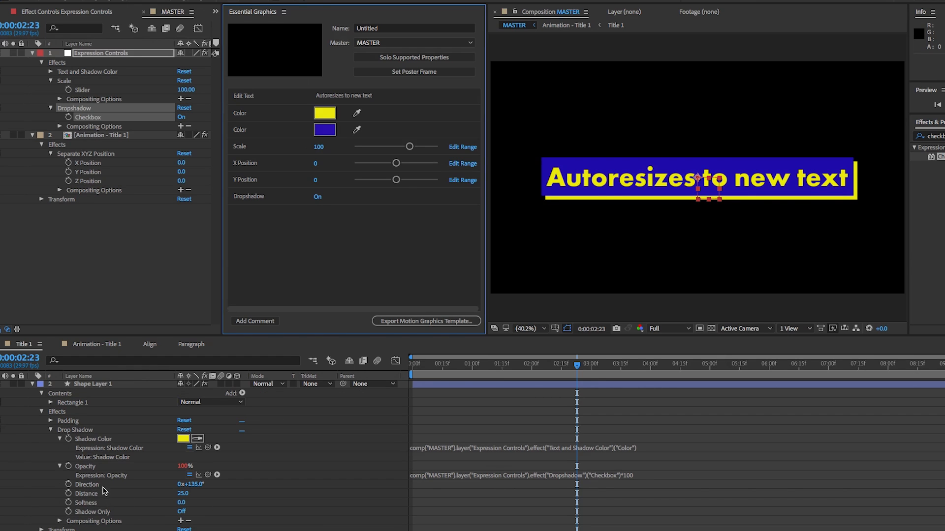
Expose shadow Distance and Softness as controls and push Distance to about 66
click(93, 383)
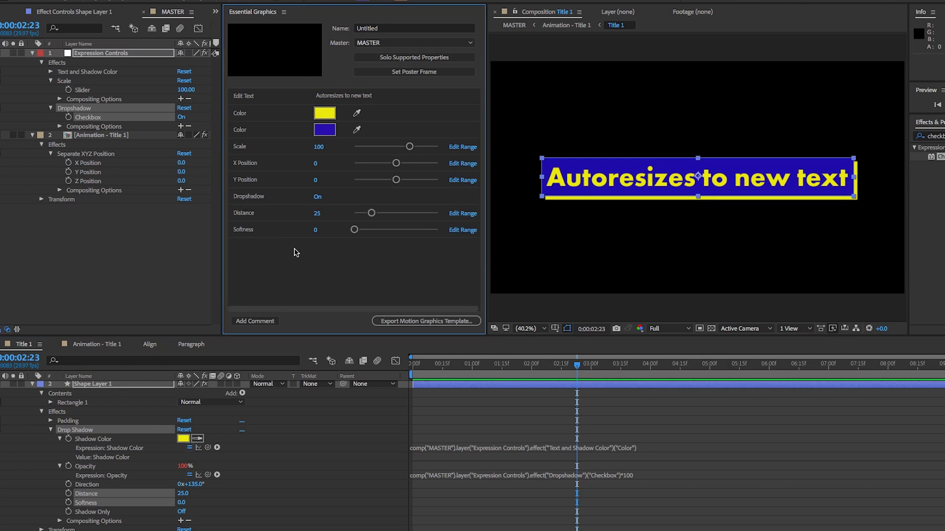
drag(372, 213, 392, 213)
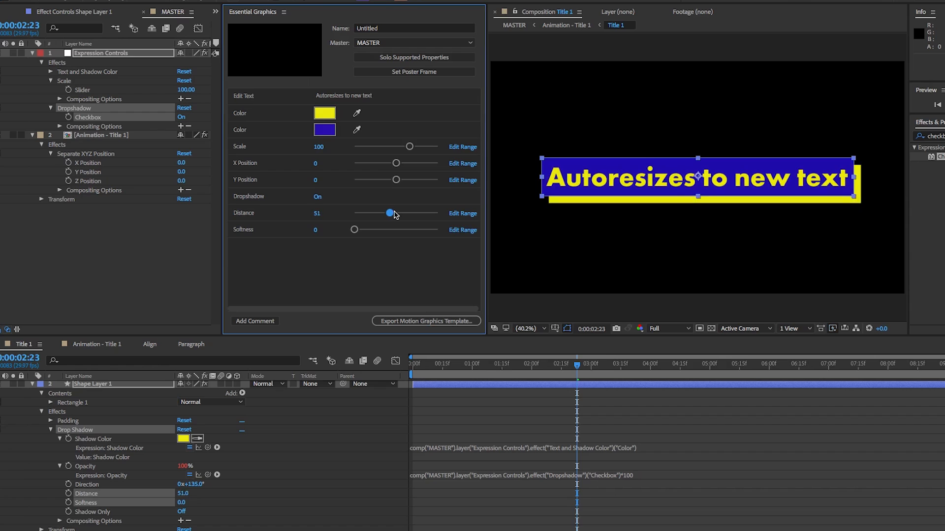
drag(390, 212, 398, 213)
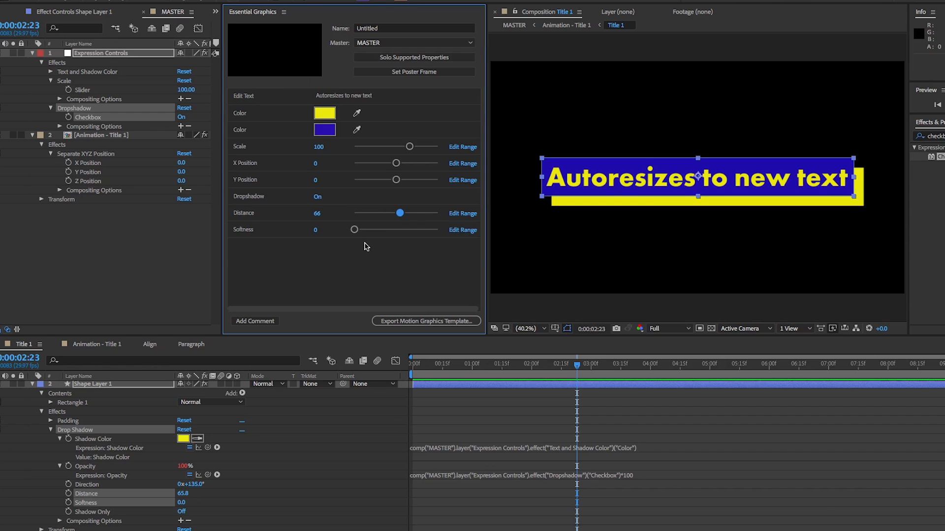
Scrub the Softness control up to about 173 and back to around 41–52
drag(354, 230, 371, 229)
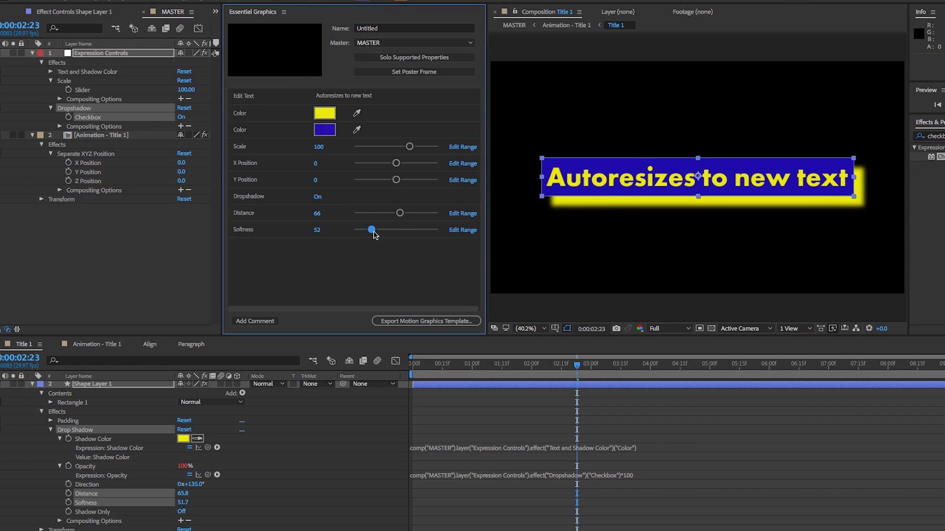
drag(371, 229, 411, 229)
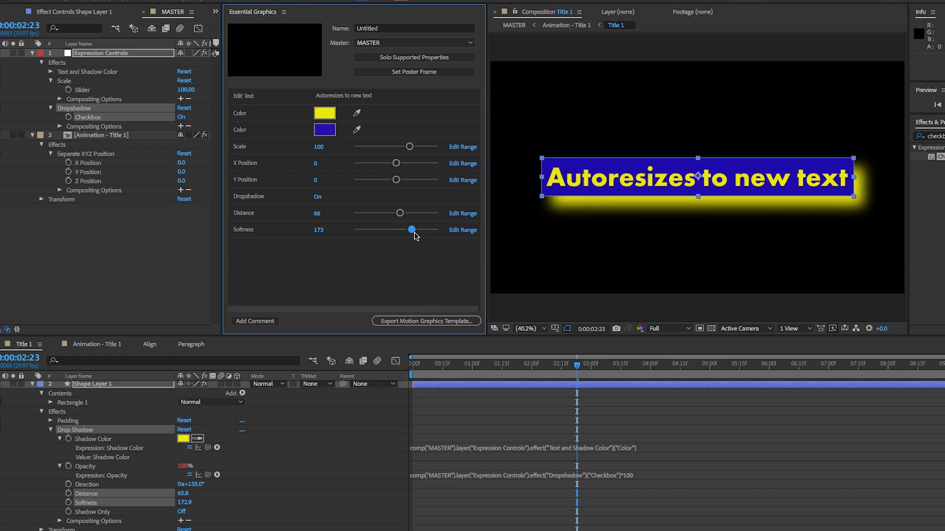
drag(411, 229, 368, 229)
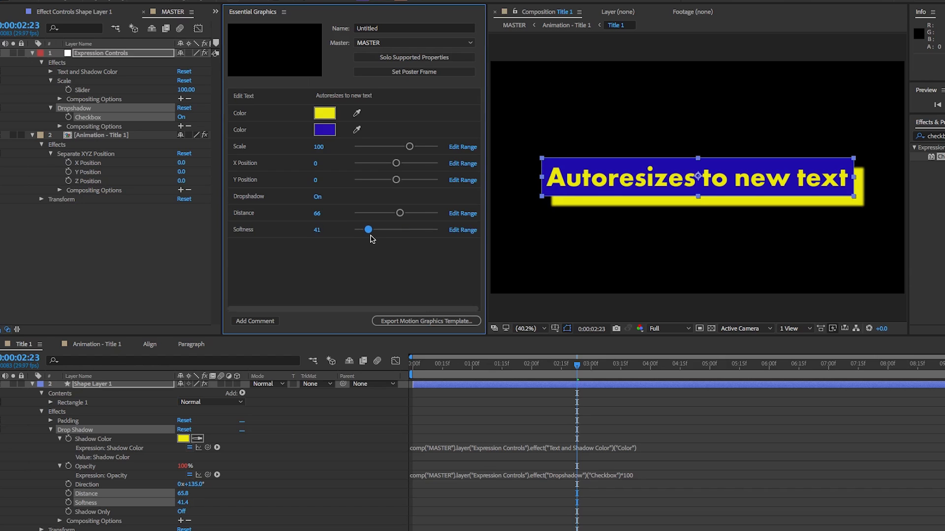
drag(368, 229, 372, 230)
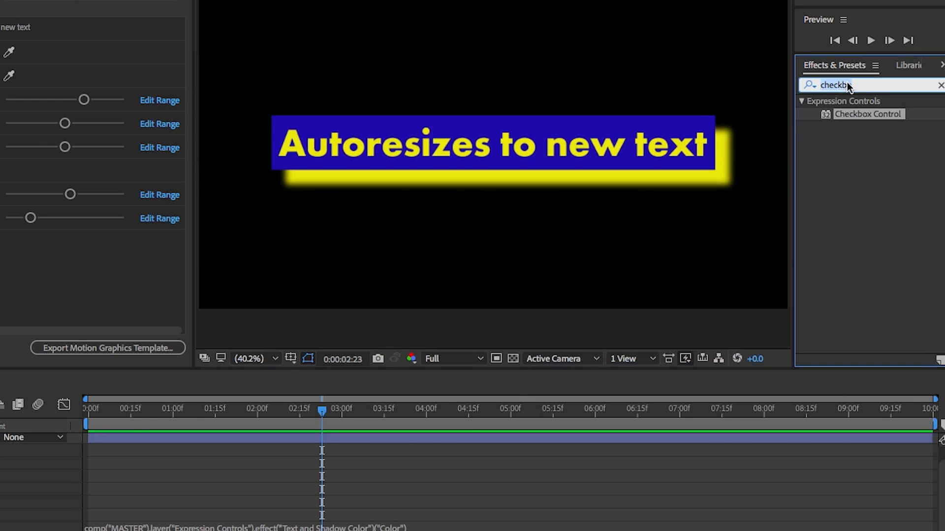
Apply a Slider Control named Shadow angle to MASTER and expose it in Essential Graphics as Direction
text(slider)
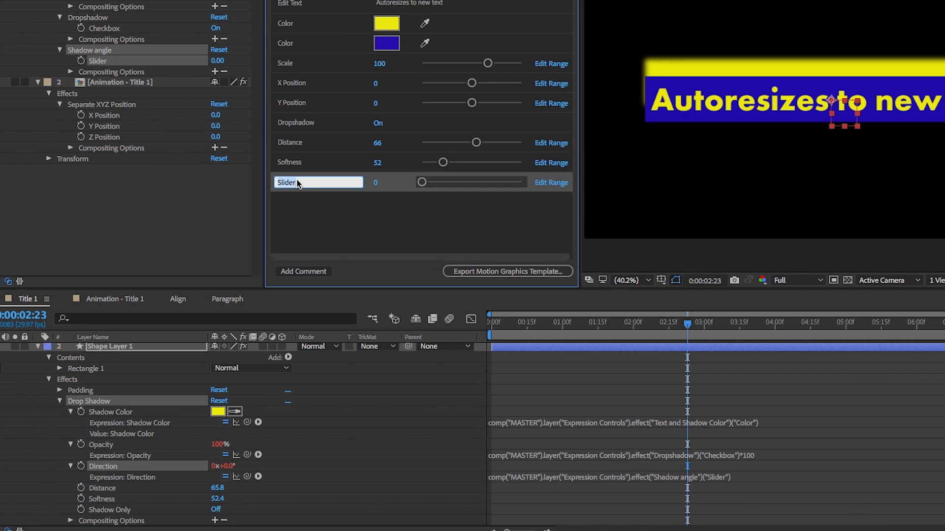
text(Direction)
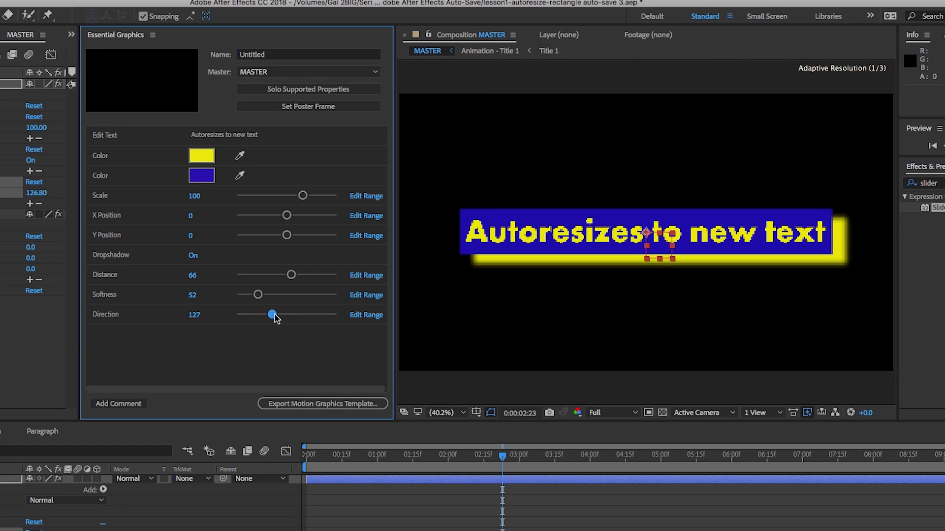
Swing the shadow Direction through 282, 82 and 143 and settle it at 130
drag(271, 313, 315, 314)
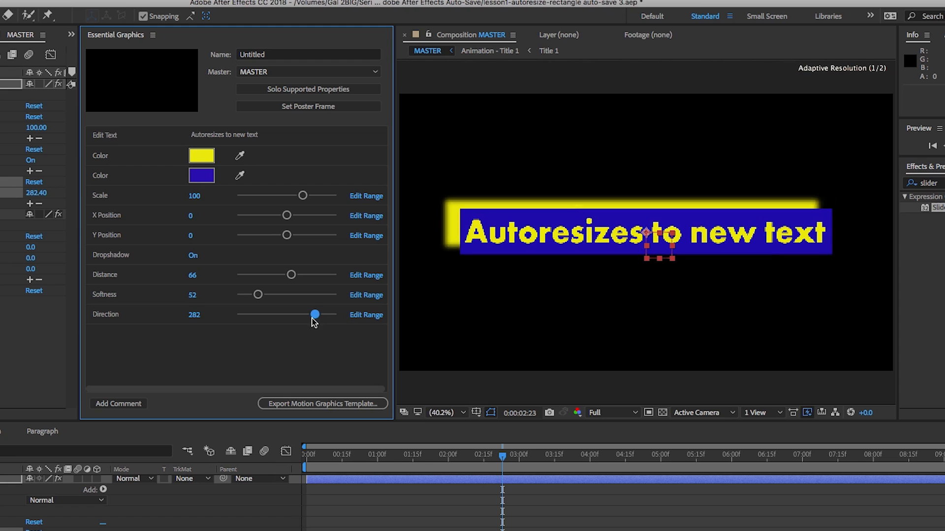
drag(315, 314, 258, 313)
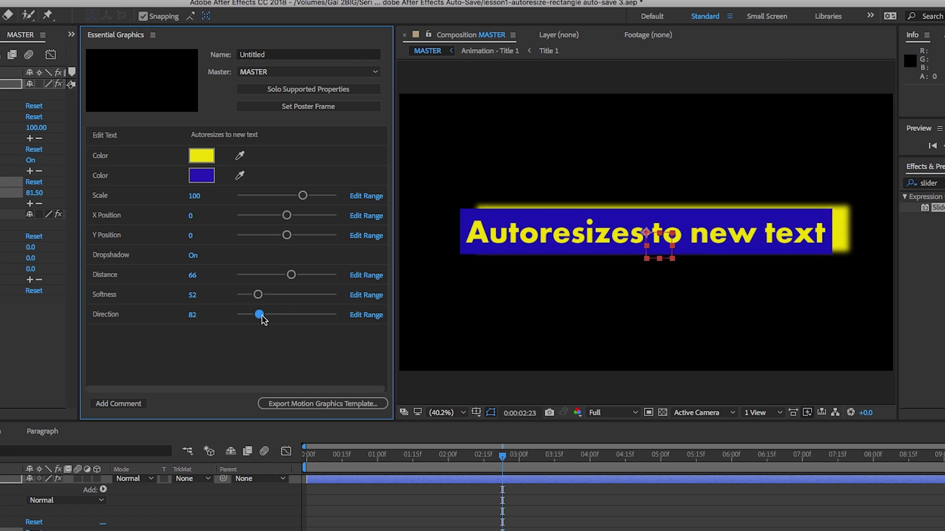
drag(259, 313, 276, 314)
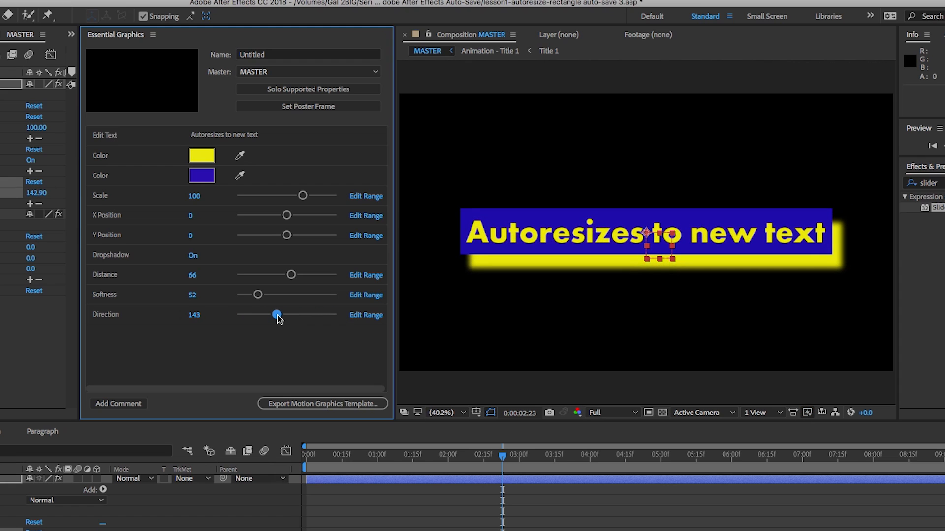
drag(276, 314, 271, 314)
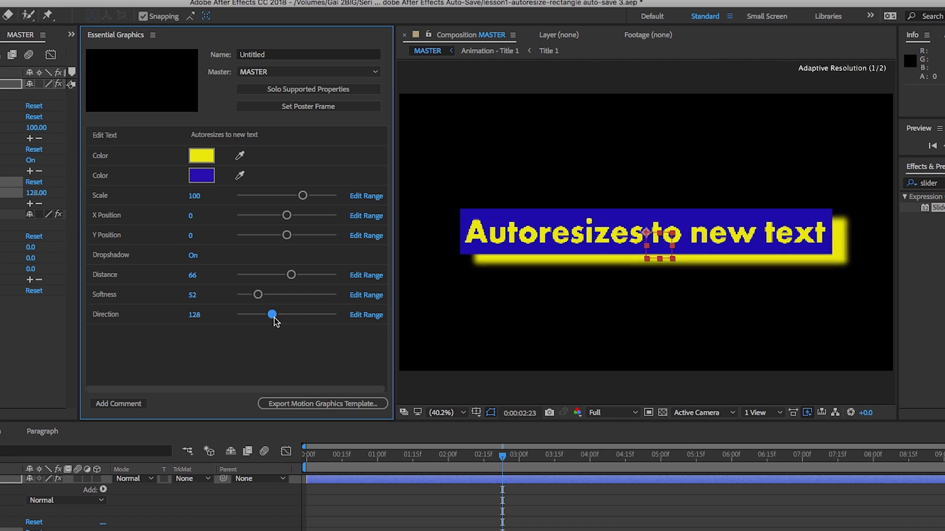
drag(272, 314, 272, 314)
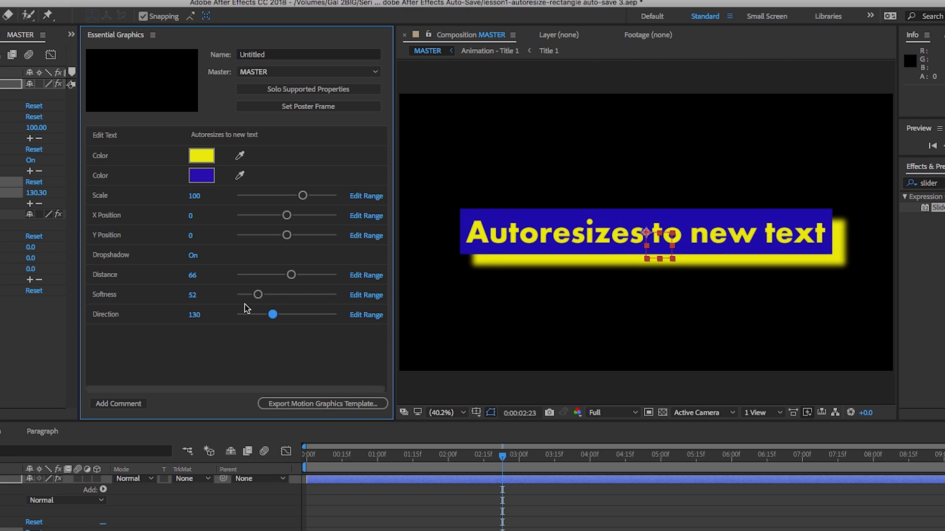
Shorten the shadow Distance to about 27 and raise Softness to about 145
drag(289, 274, 267, 274)
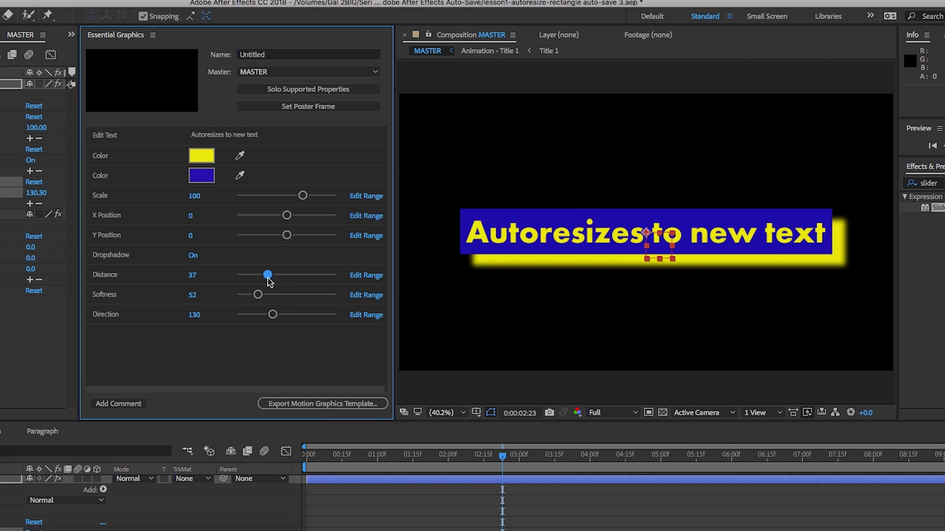
drag(268, 274, 259, 274)
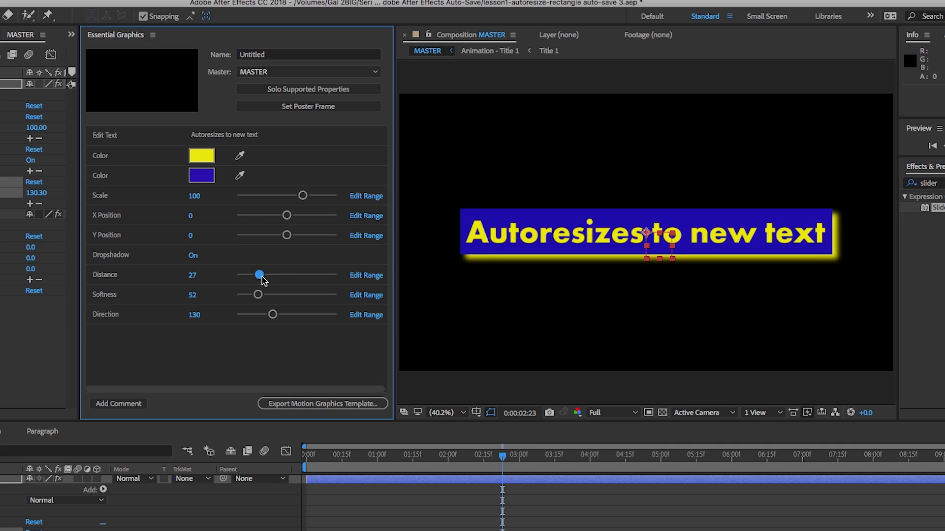
drag(258, 294, 294, 295)
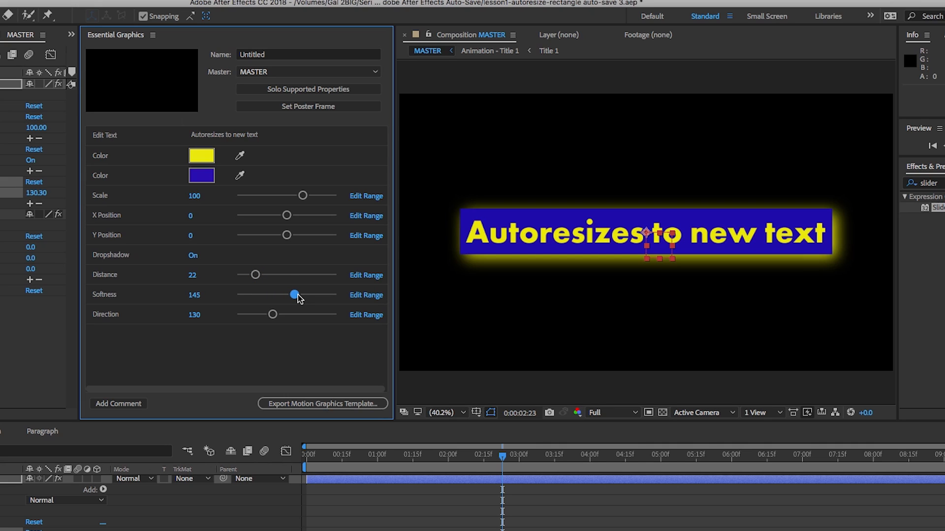